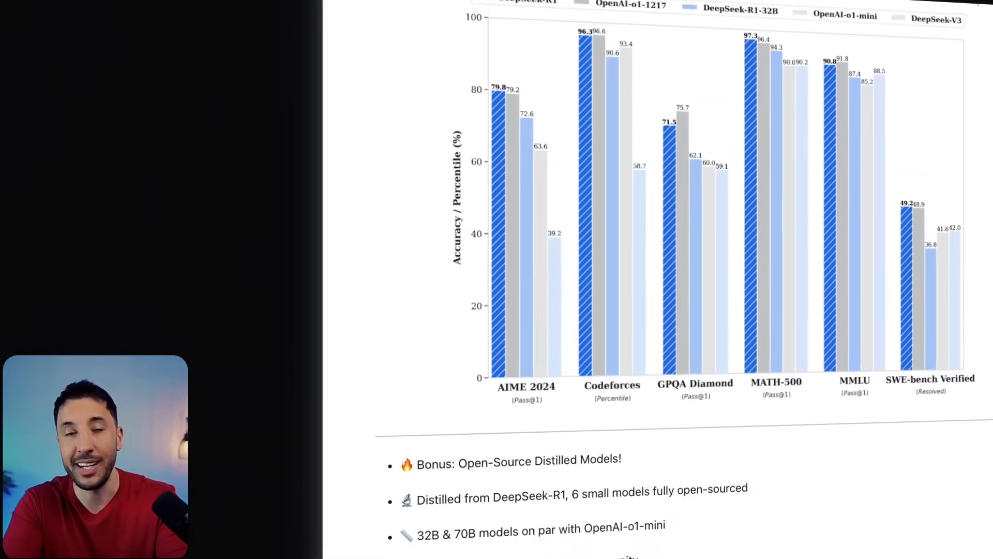
Compare OpenRouter pricing pages for DeepSeek R1 and OpenAI o1 side by side.
scroll("down", 3)
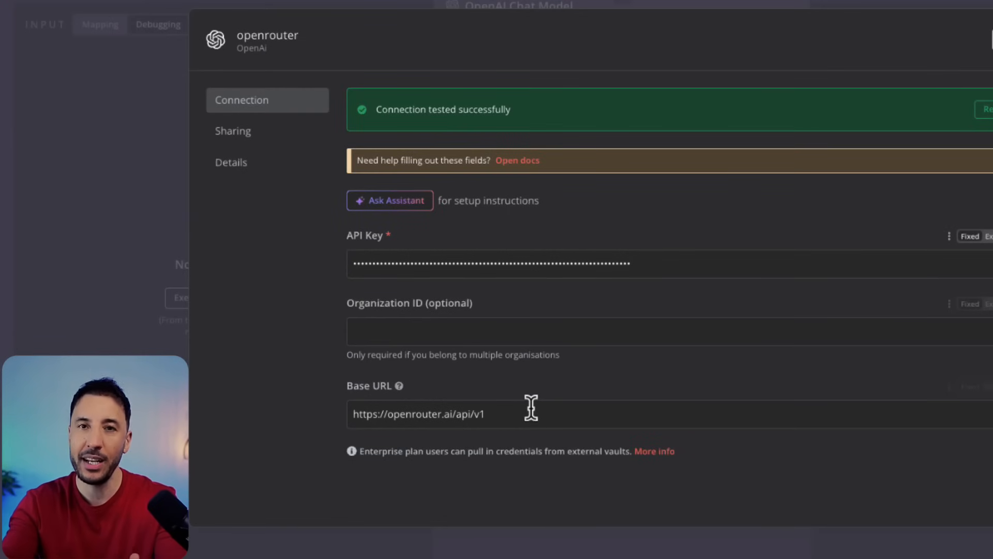
left_click(118, 3)
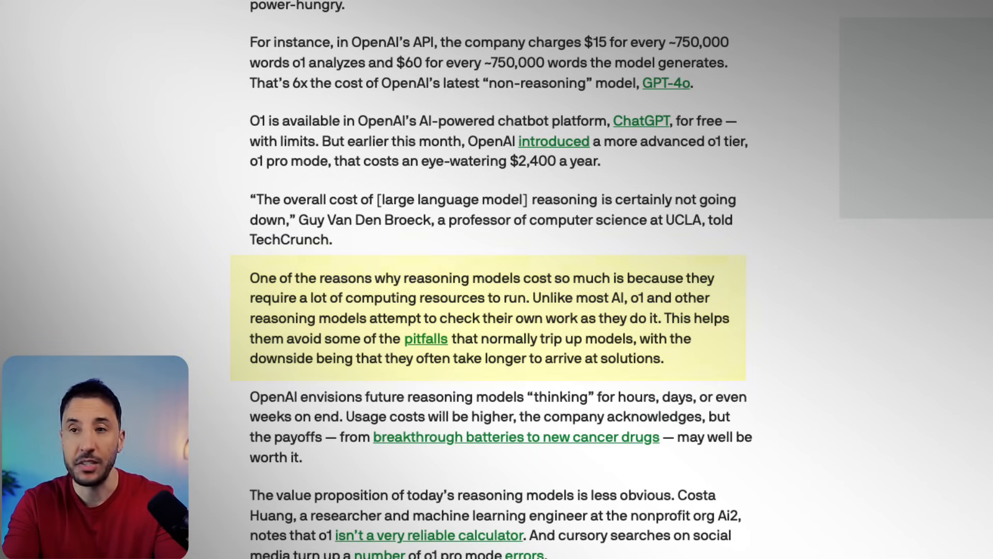
left_click(111, 11)
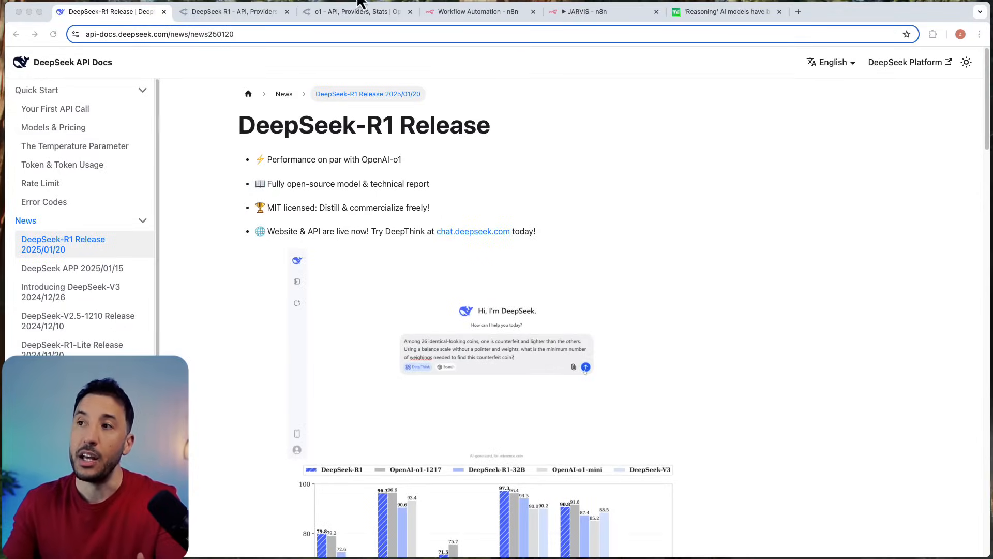
left_click(355, 12)
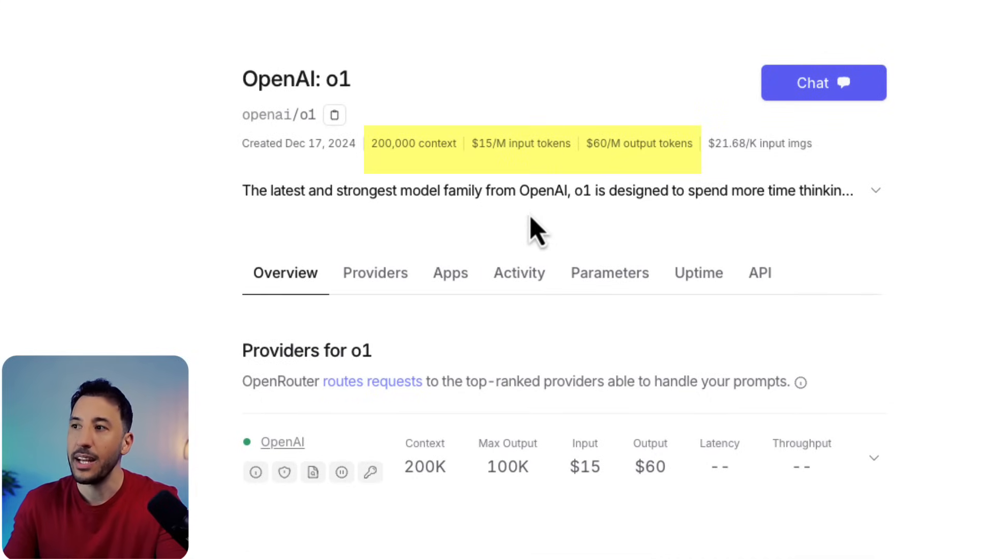
mouse_move(507, 171)
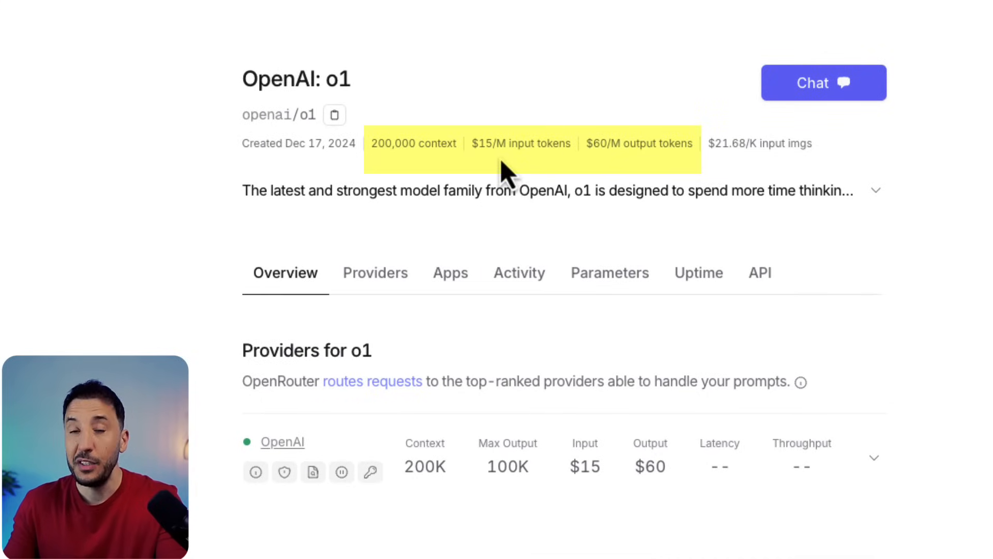
mouse_move(614, 184)
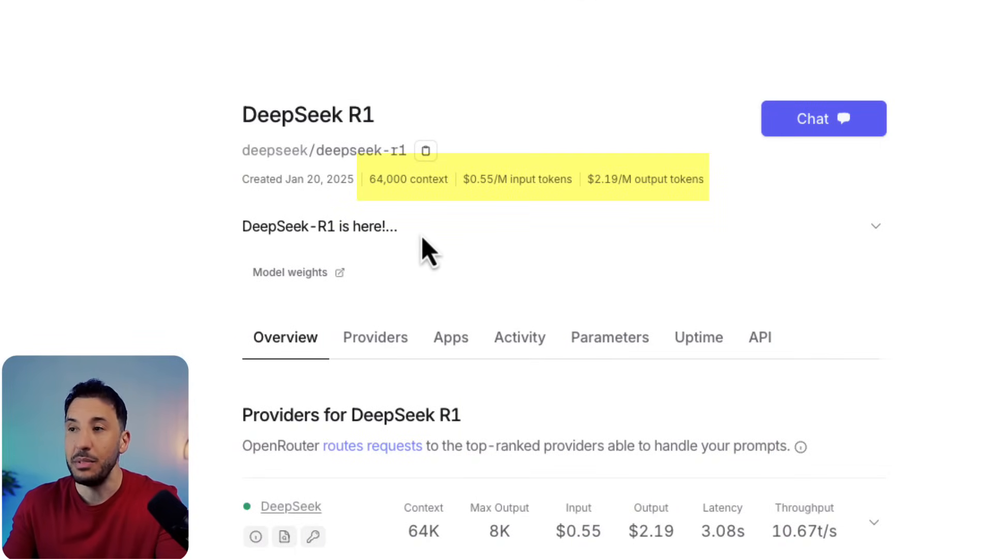
mouse_move(513, 215)
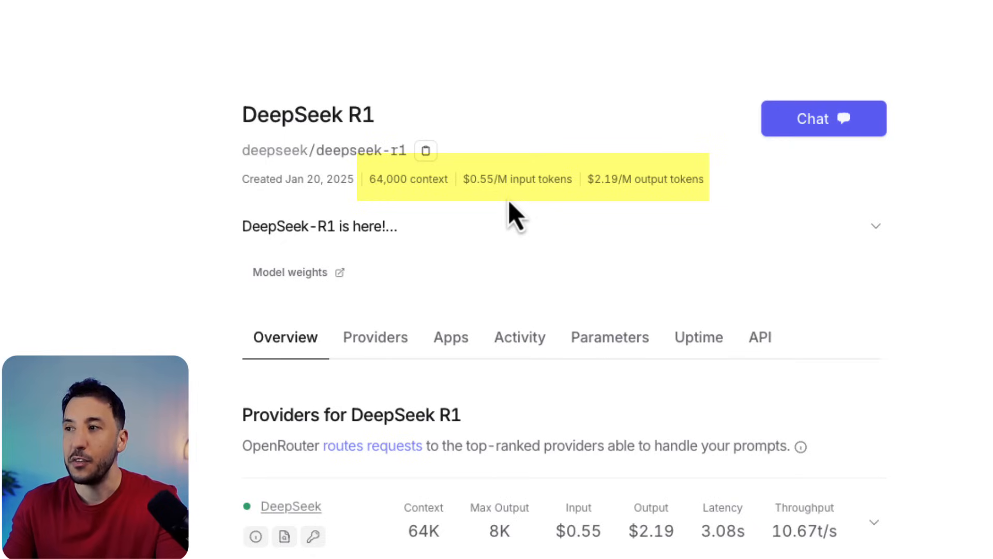
mouse_move(651, 220)
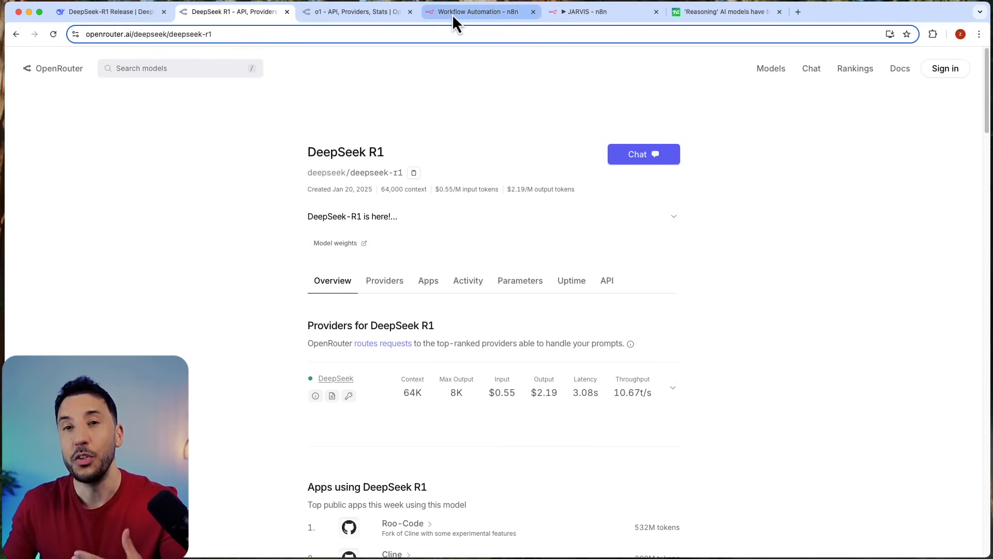
Switch from the JARVIS workflow to the blank 'My workflow 4' in n8n.
left_click(585, 11)
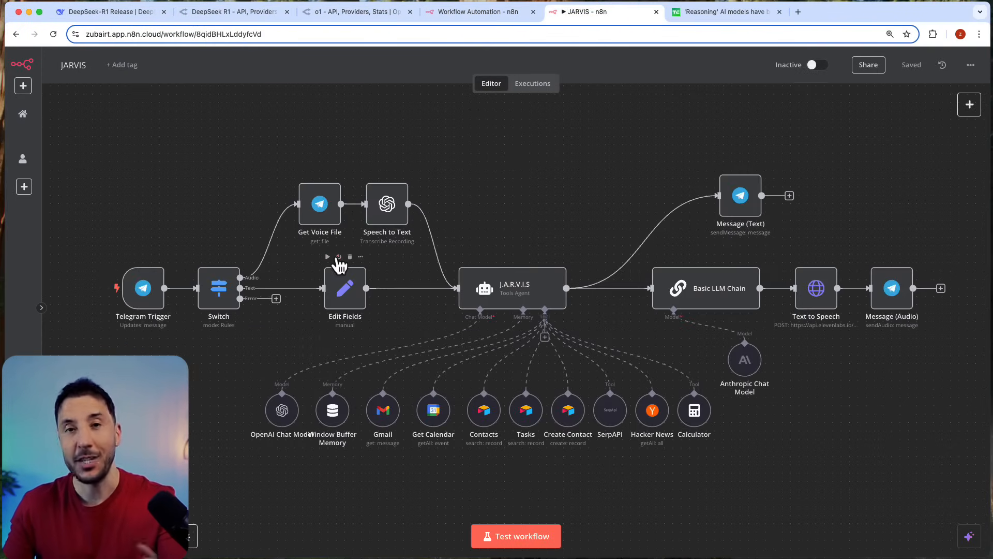
mouse_move(339, 257)
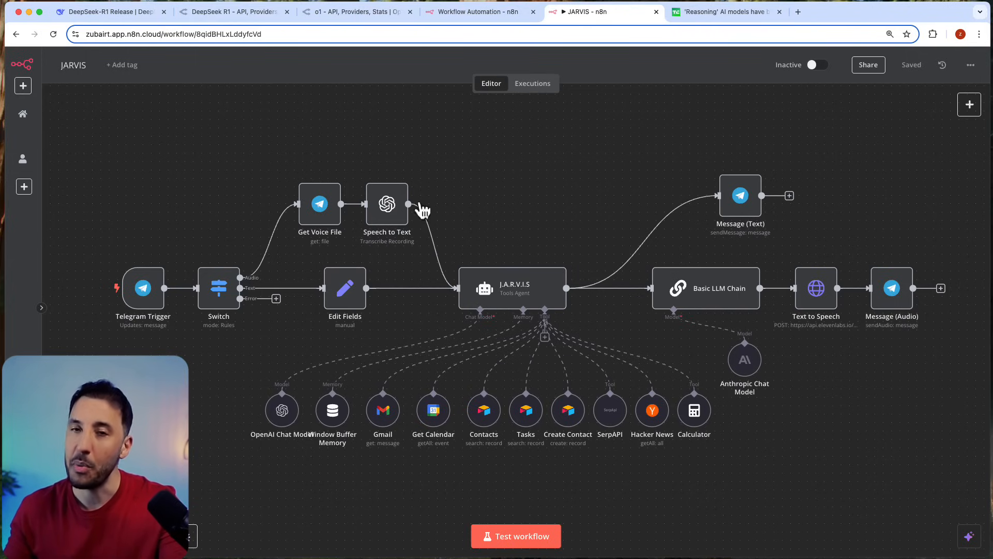
left_click(472, 11)
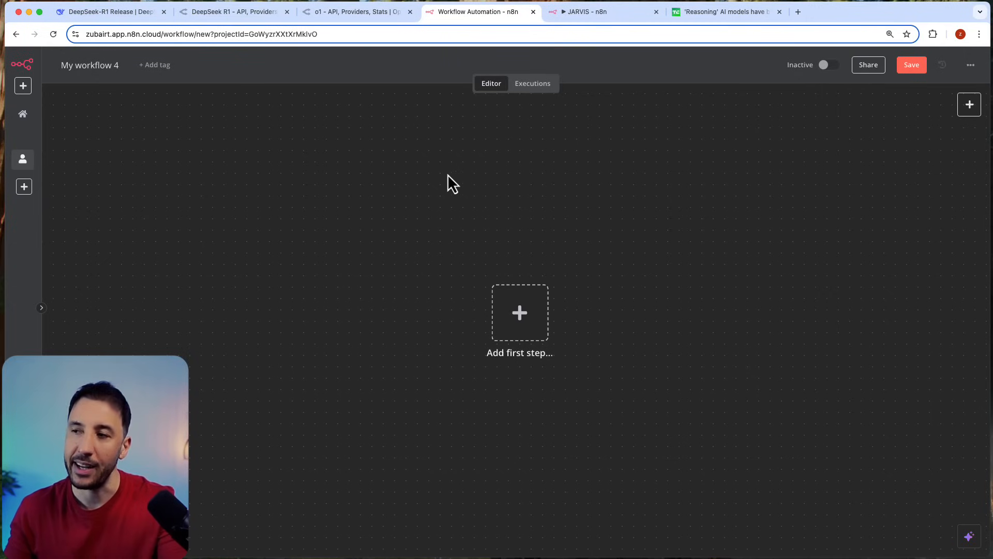
mouse_move(459, 227)
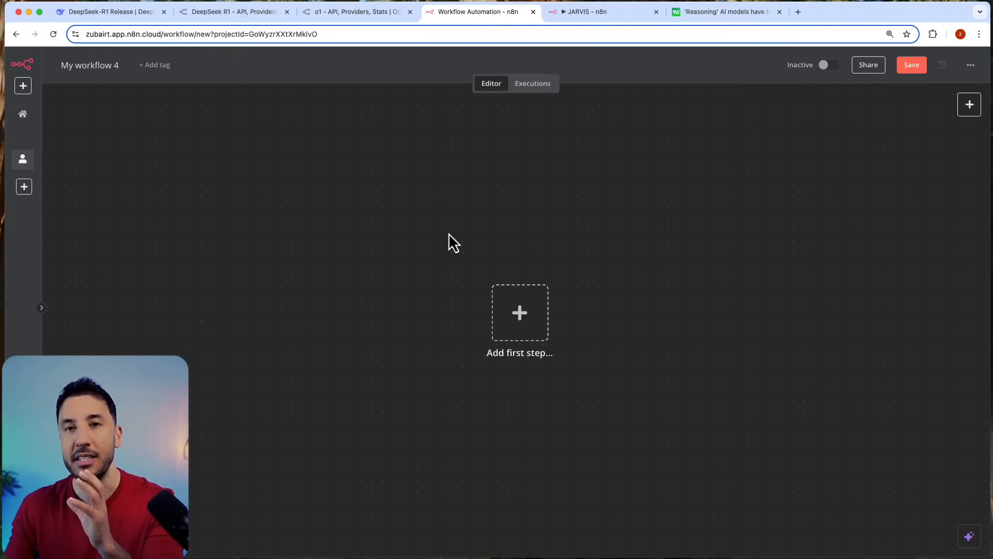
mouse_move(467, 292)
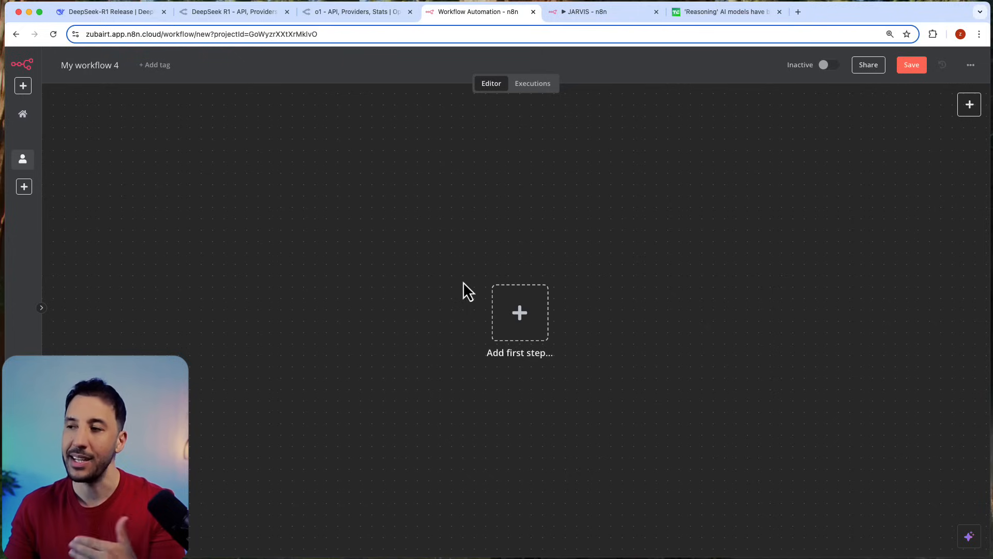
Browse the AI Workshop community feed and its pinned posts on Skool.
left_click(108, 12)
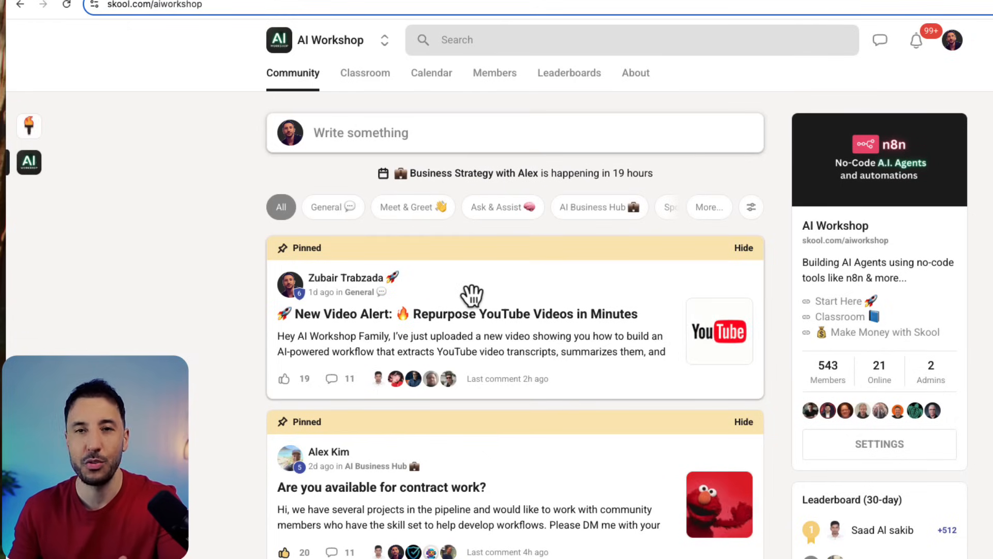
scroll("down", 3)
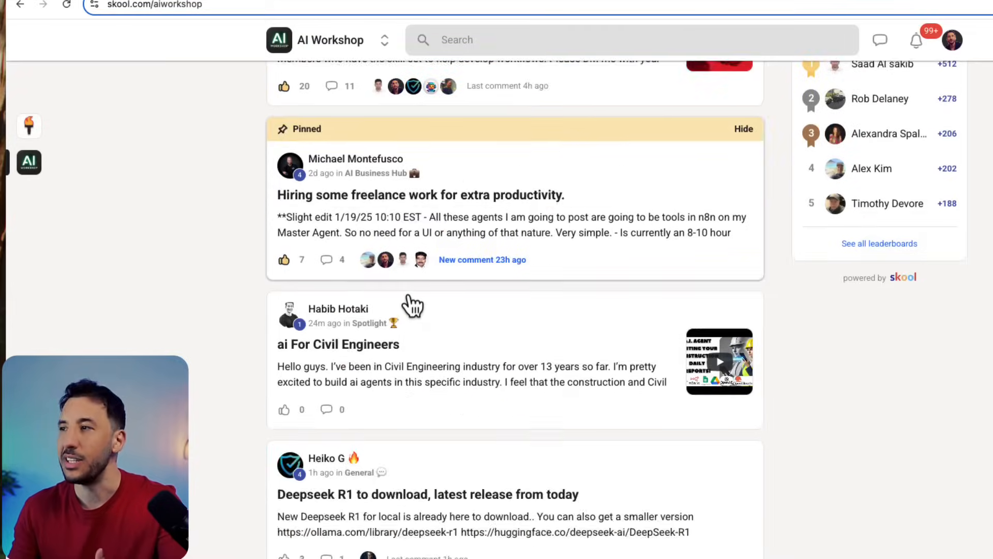
scroll("down", 3)
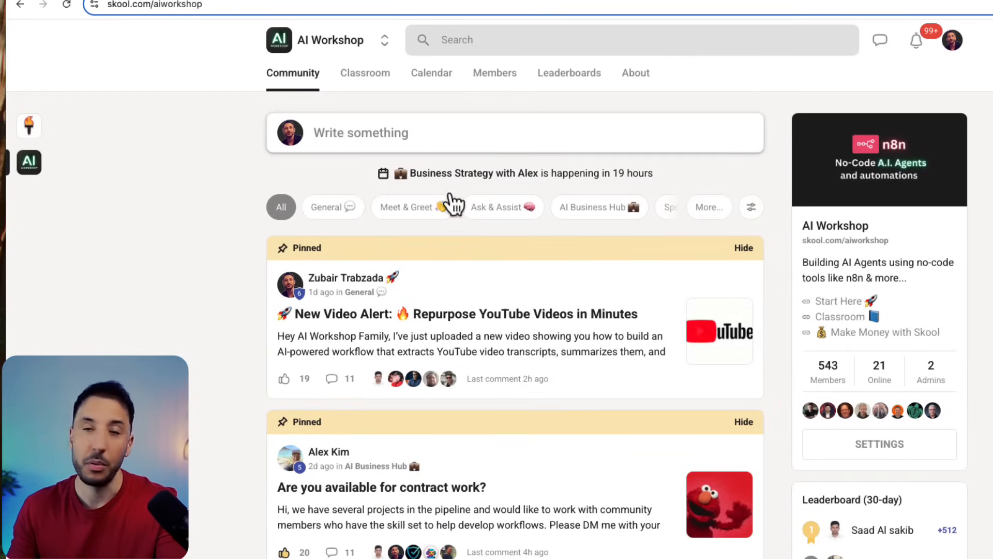
mouse_move(379, 123)
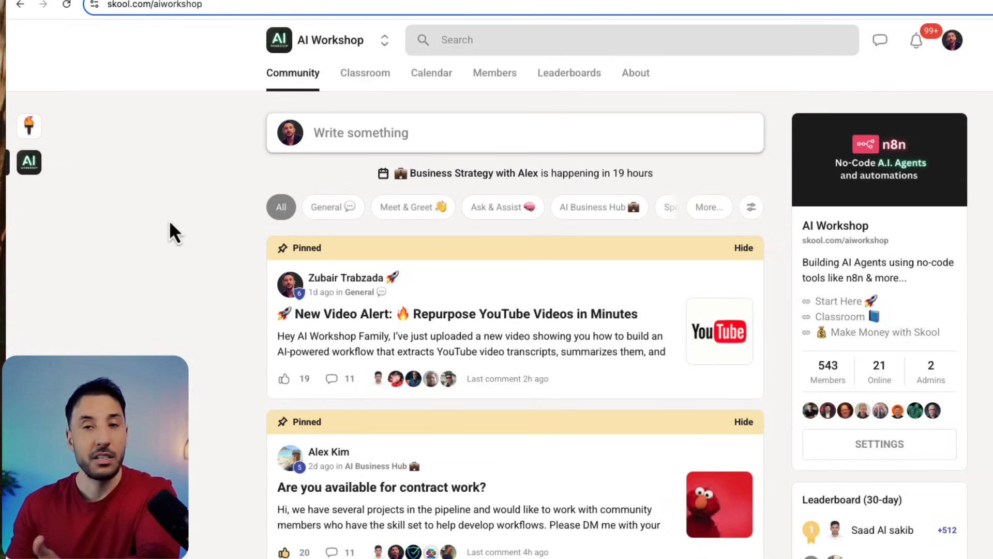
scroll("down", 3)
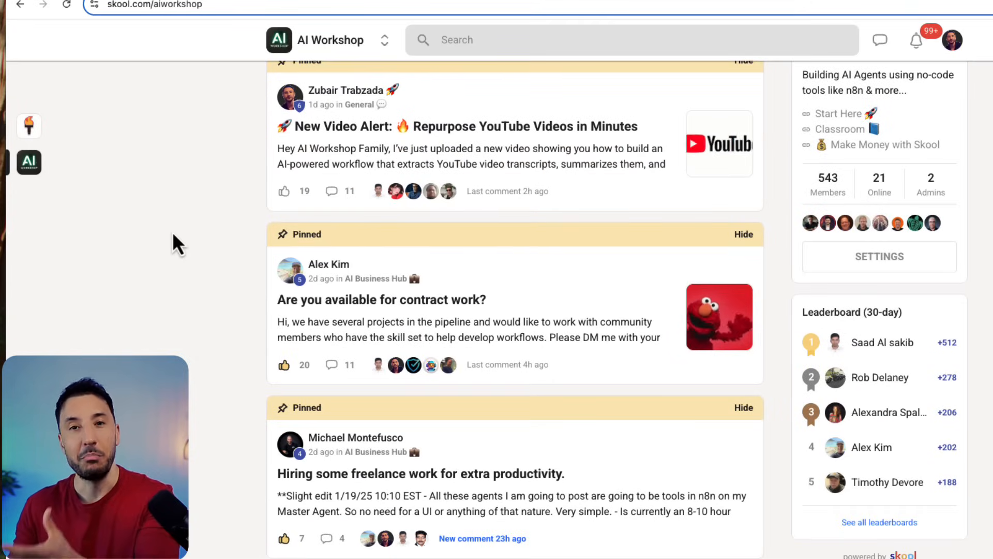
mouse_move(204, 303)
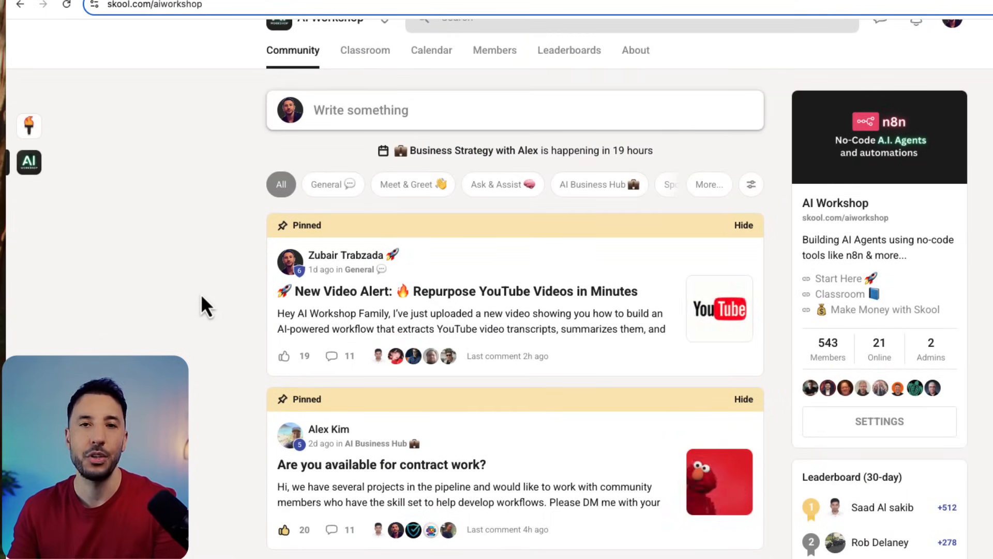
Tour the Classroom's community-built automations course, then show the January 2025 calendar.
left_click(365, 50)
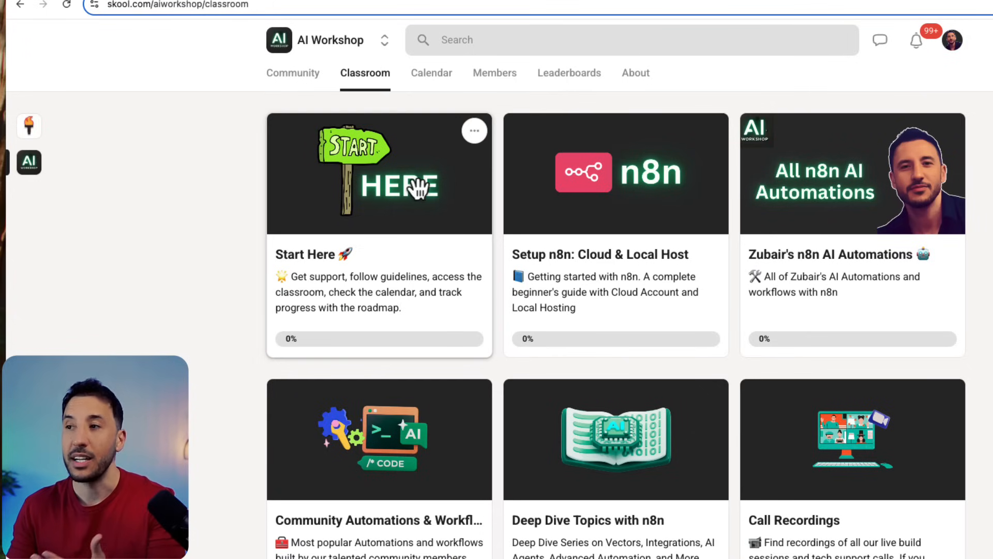
mouse_move(847, 253)
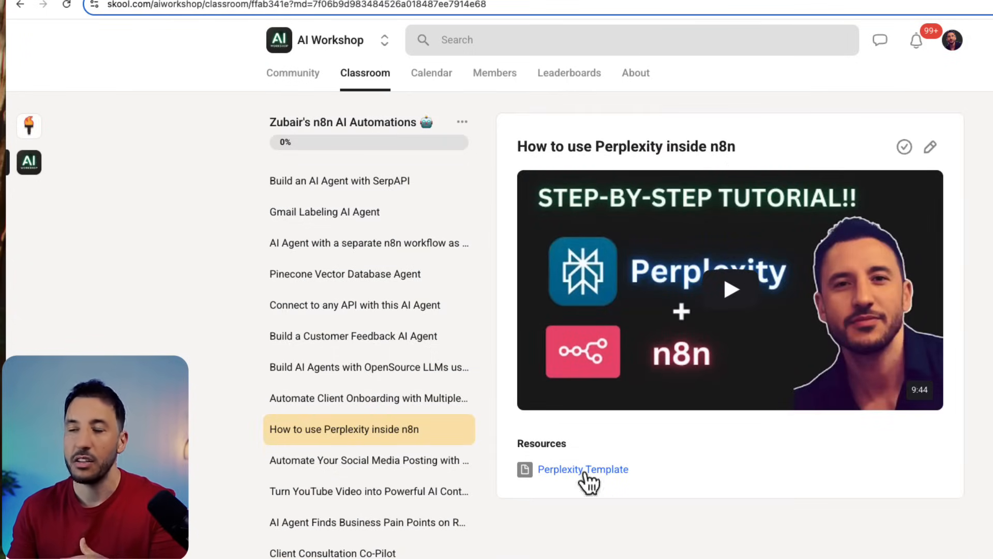
left_click(292, 72)
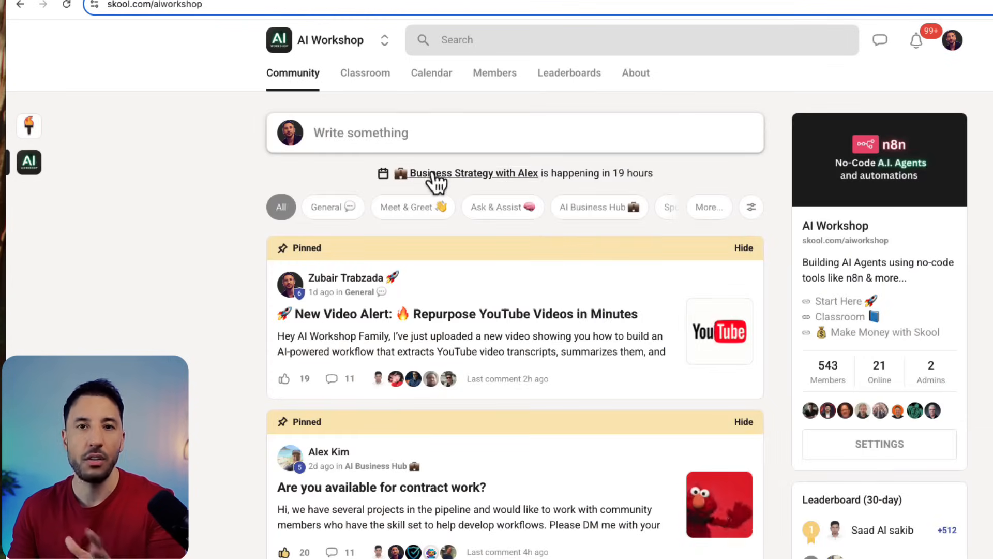
left_click(366, 72)
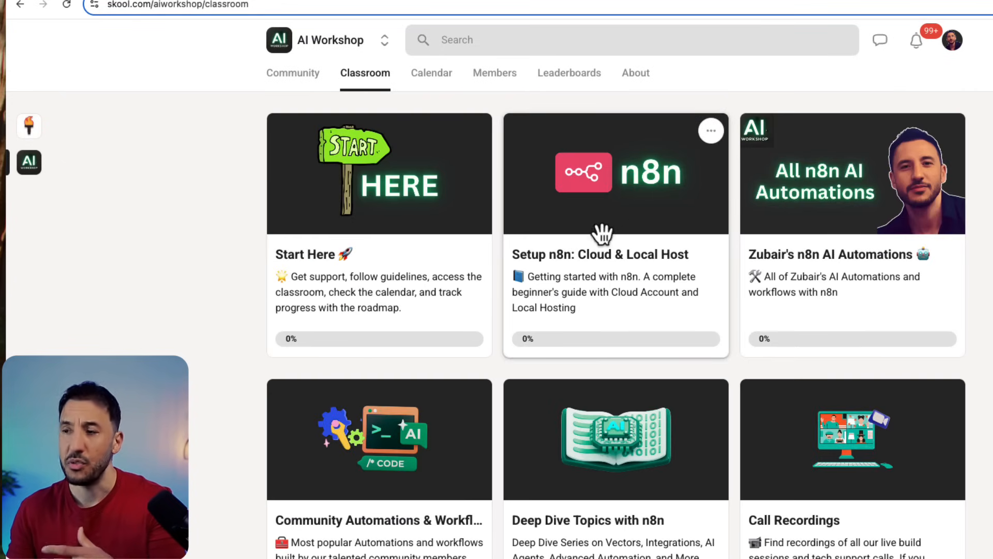
mouse_move(585, 248)
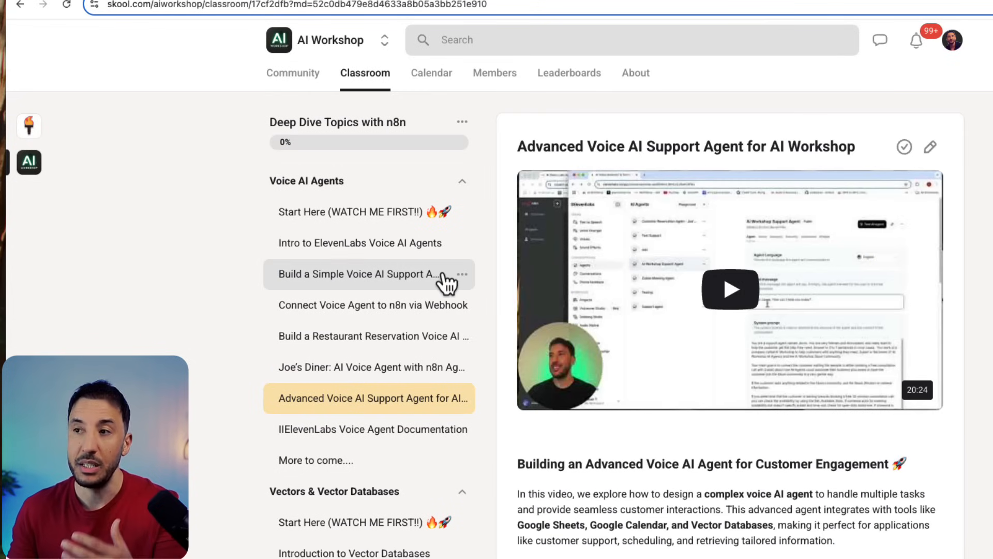
scroll("down", 3)
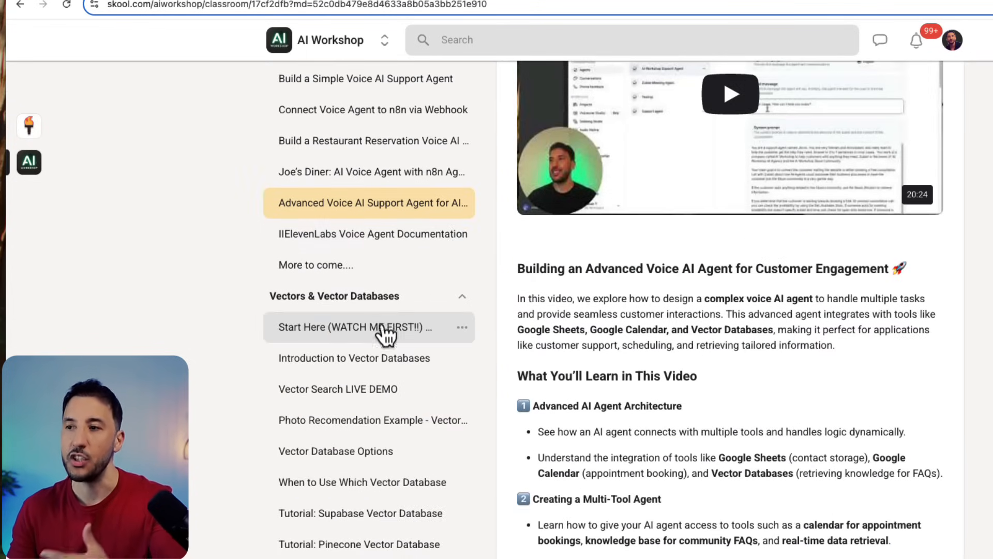
scroll("down", 3)
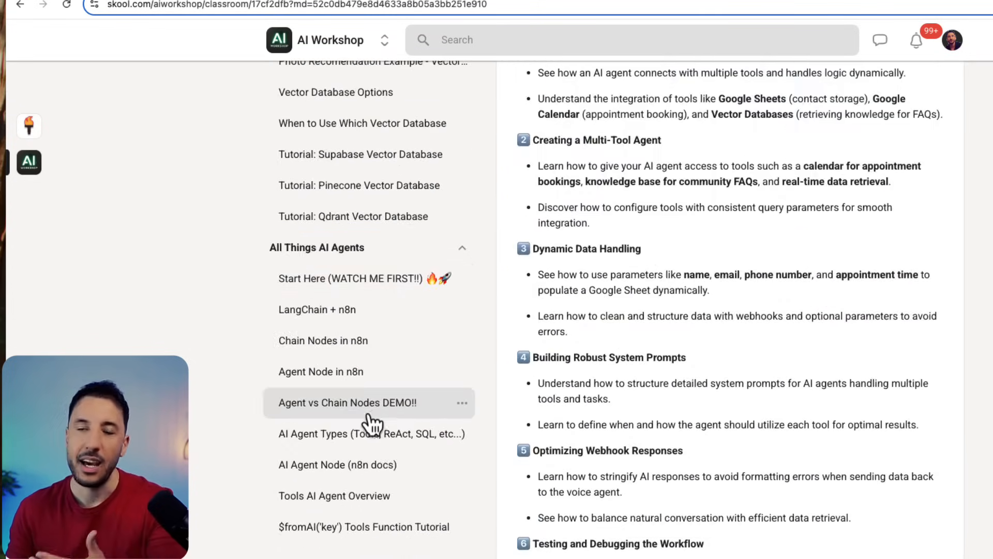
left_click(368, 397)
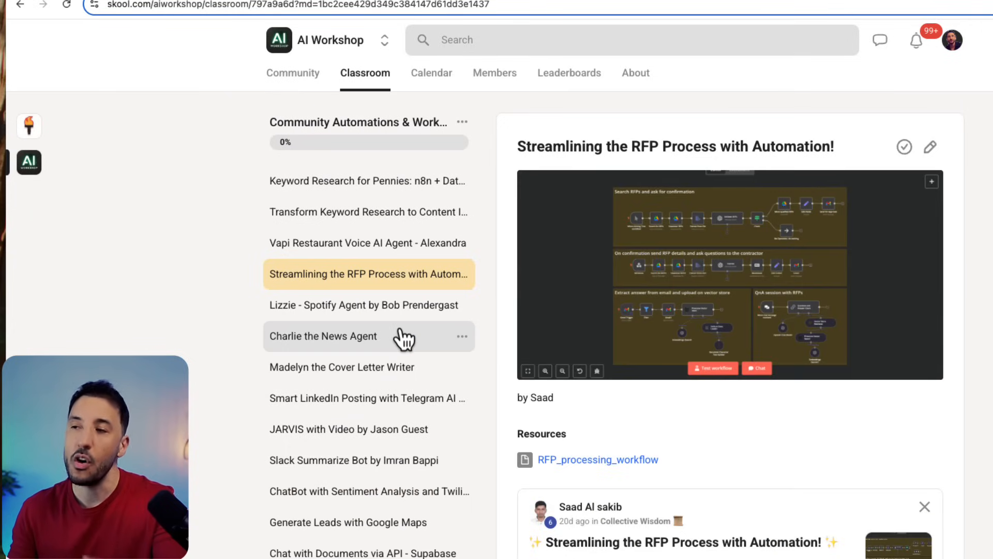
mouse_move(405, 262)
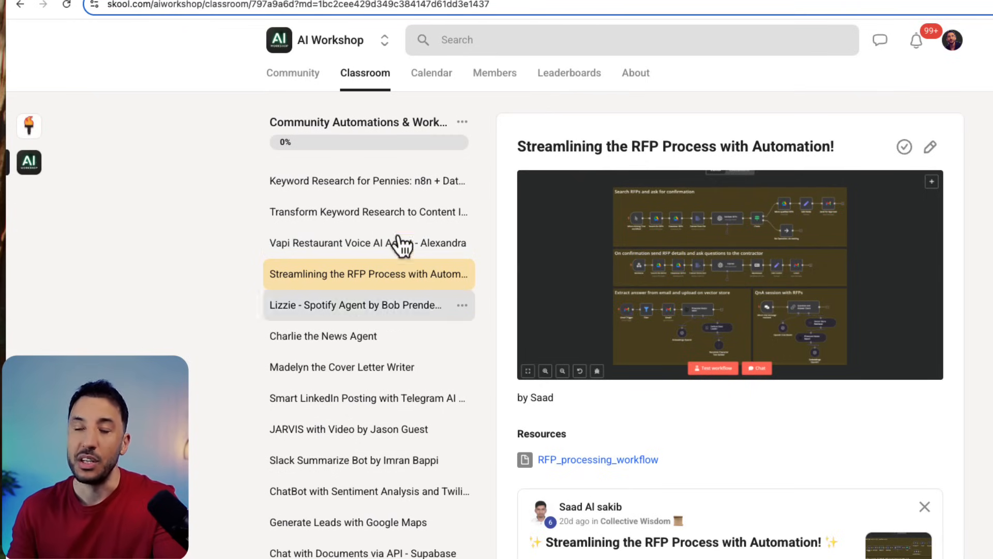
left_click(435, 72)
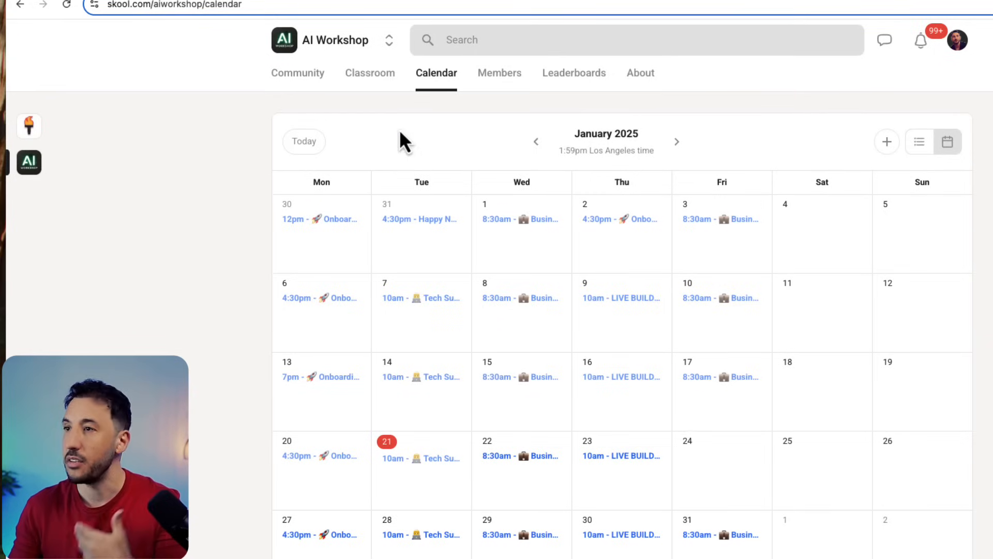
Revisit Community, Calendar and Classroom, opening the Call Recordings course.
left_click(293, 72)
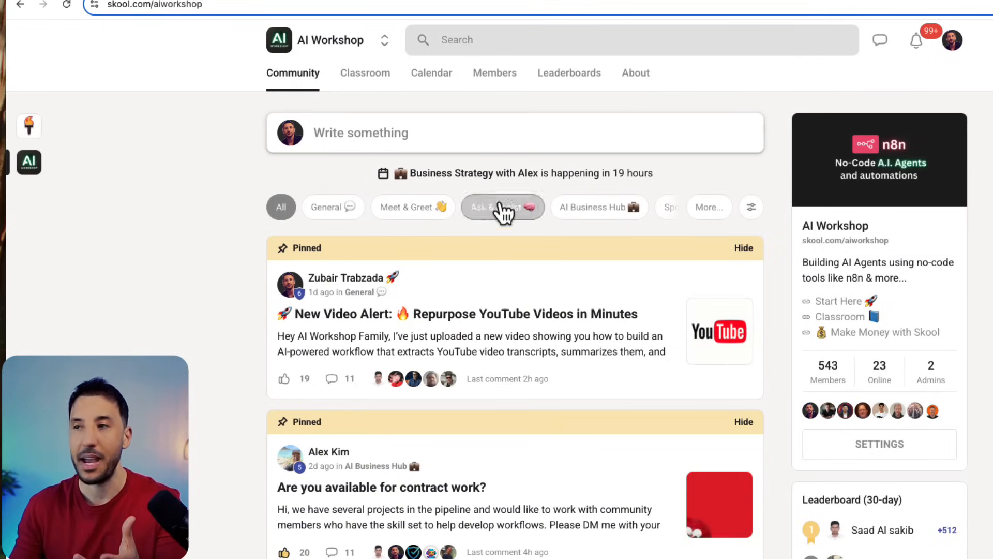
left_click(432, 72)
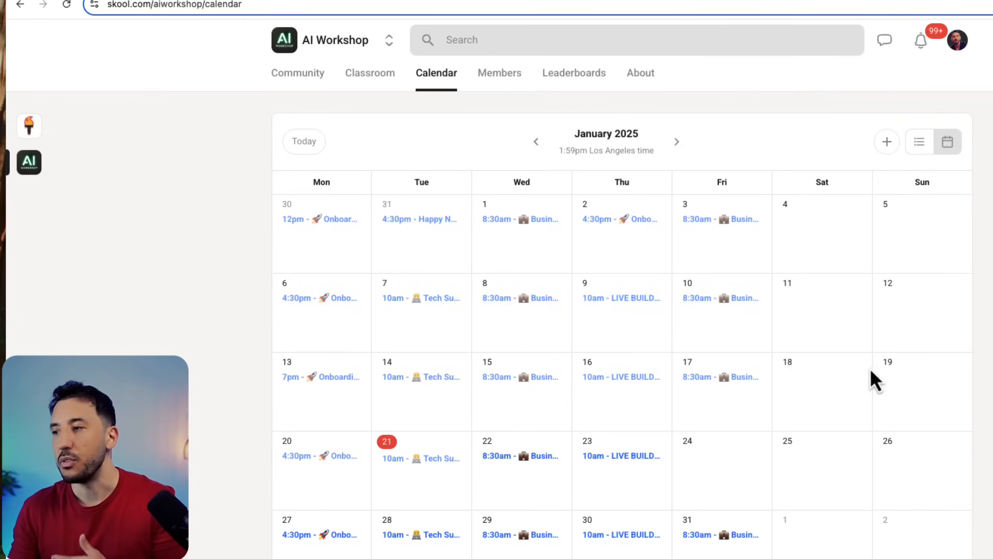
left_click(366, 73)
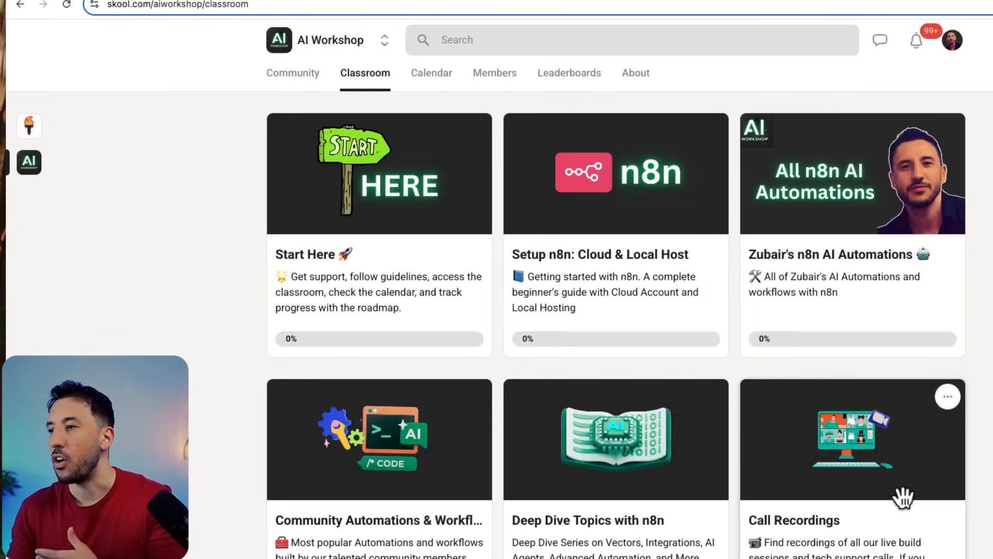
left_click(852, 439)
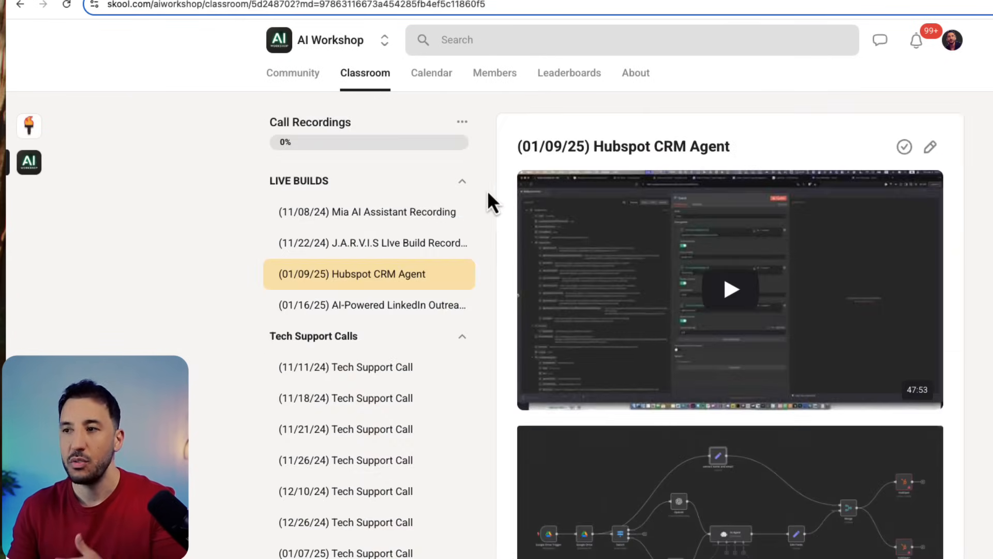
mouse_move(293, 83)
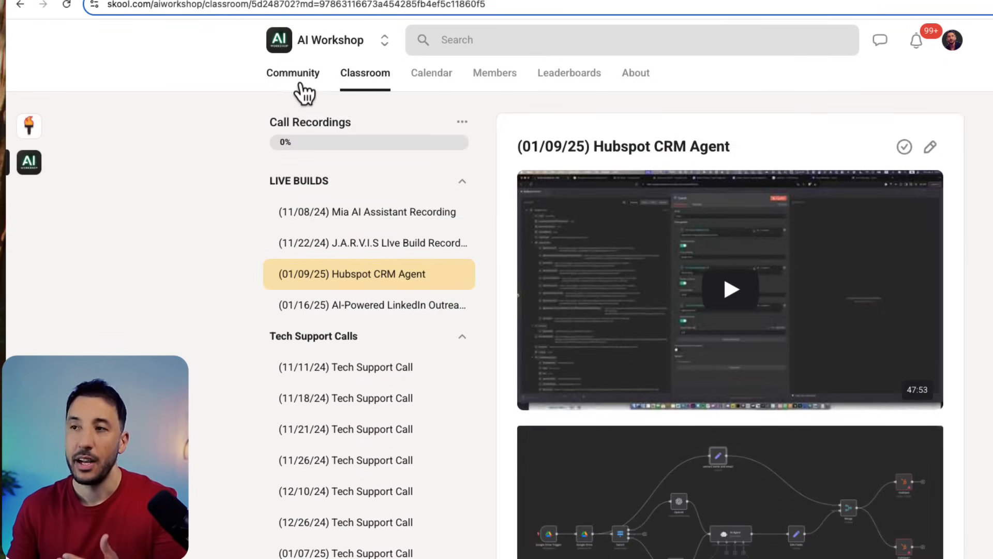
left_click(292, 72)
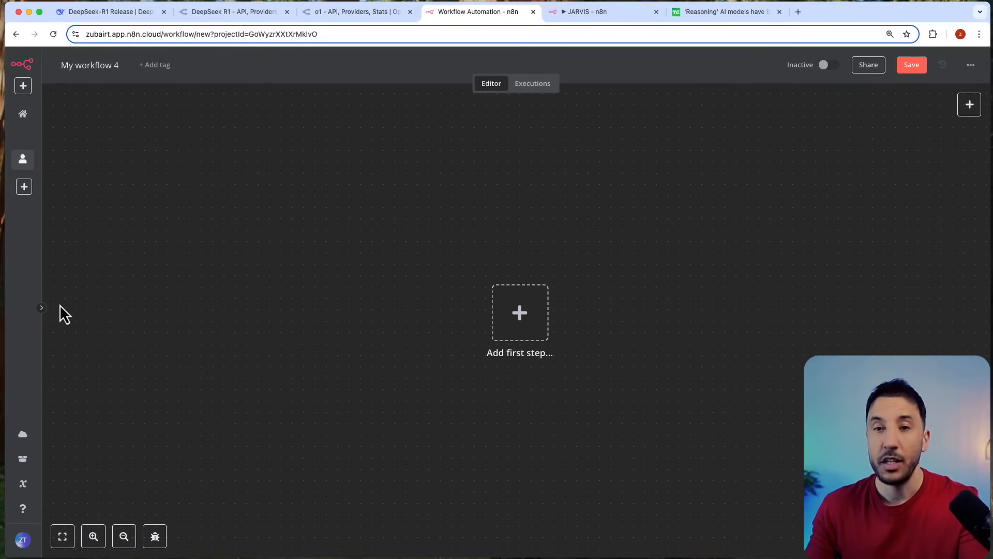
Expand n8n's side navigation, then switch to the JARVIS example workflow.
left_click(42, 308)
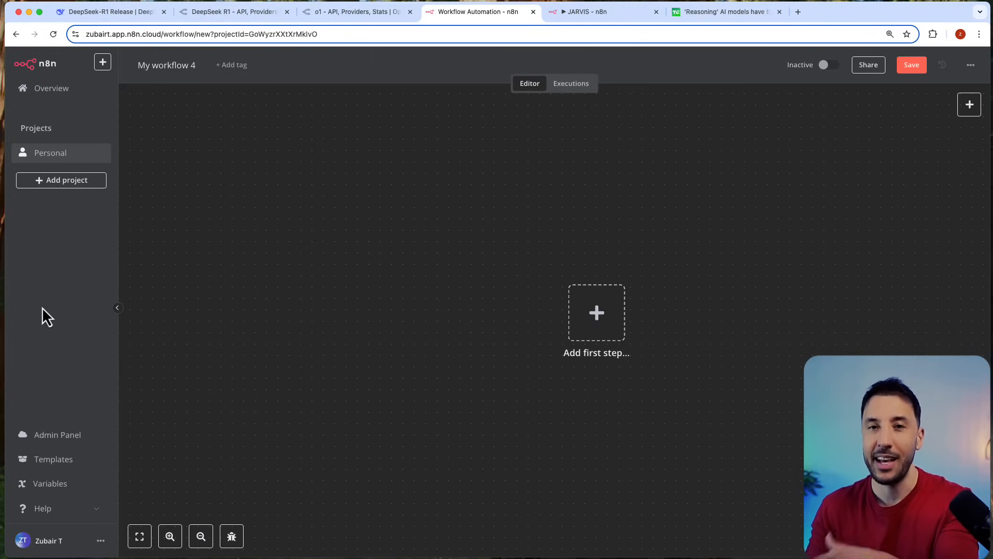
mouse_move(183, 328)
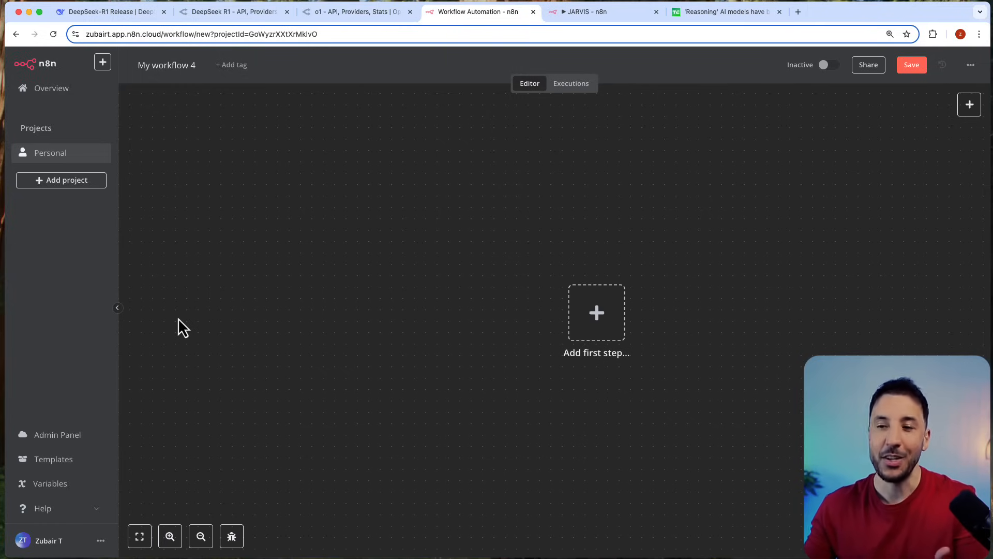
mouse_move(52, 458)
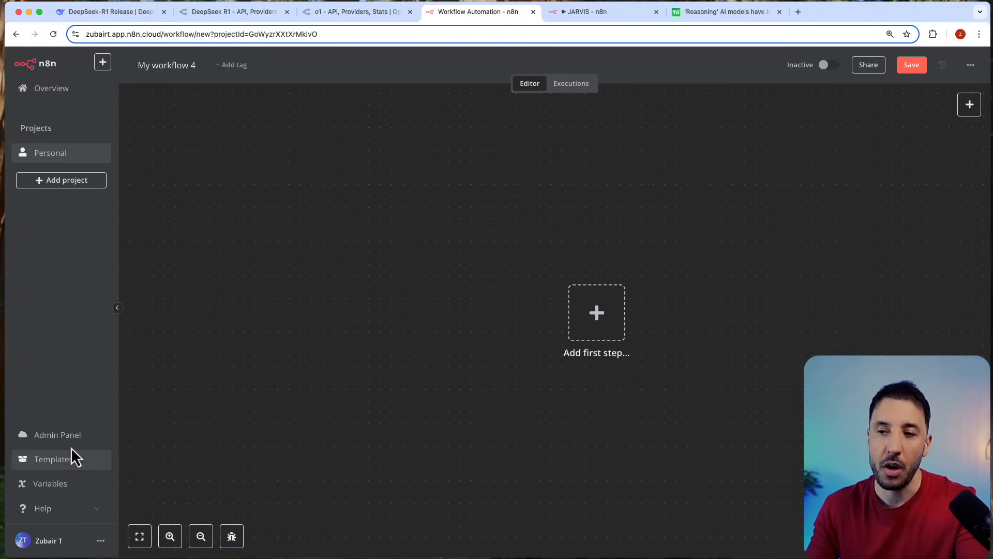
mouse_move(43, 508)
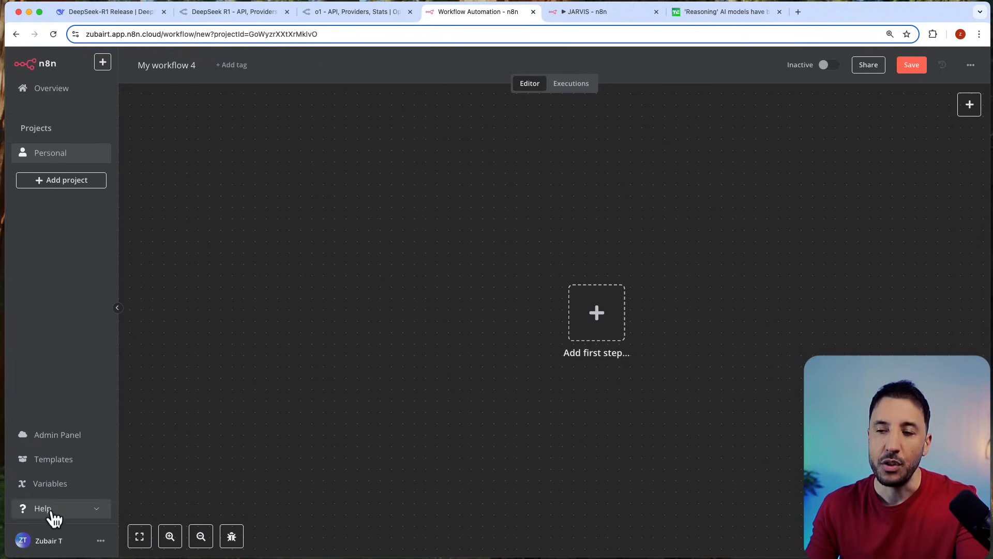
mouse_move(66, 511)
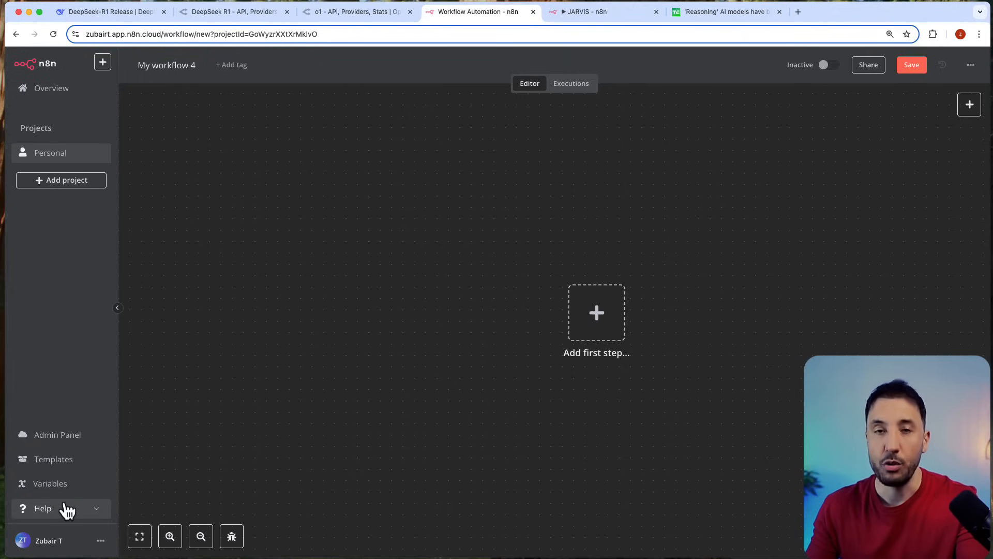
mouse_move(58, 435)
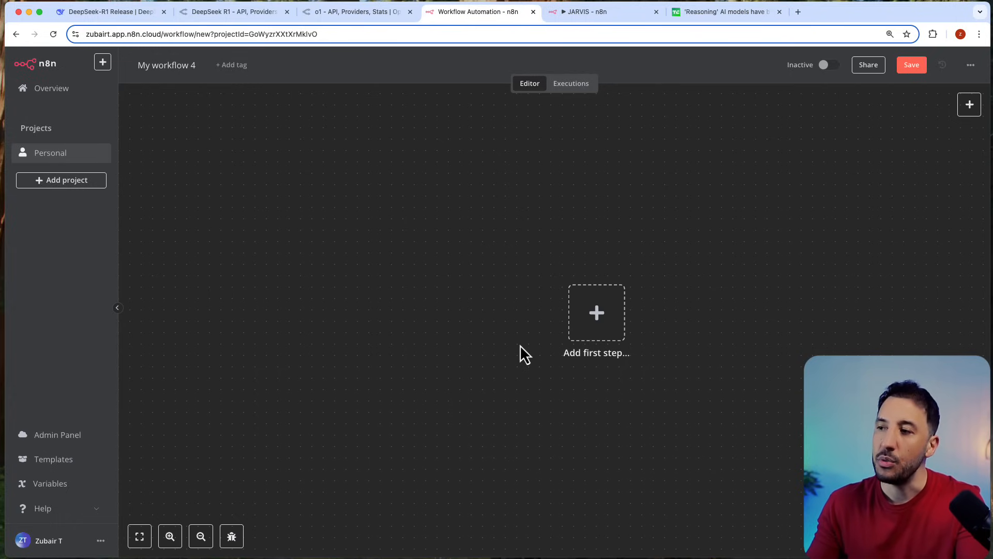
mouse_move(507, 326)
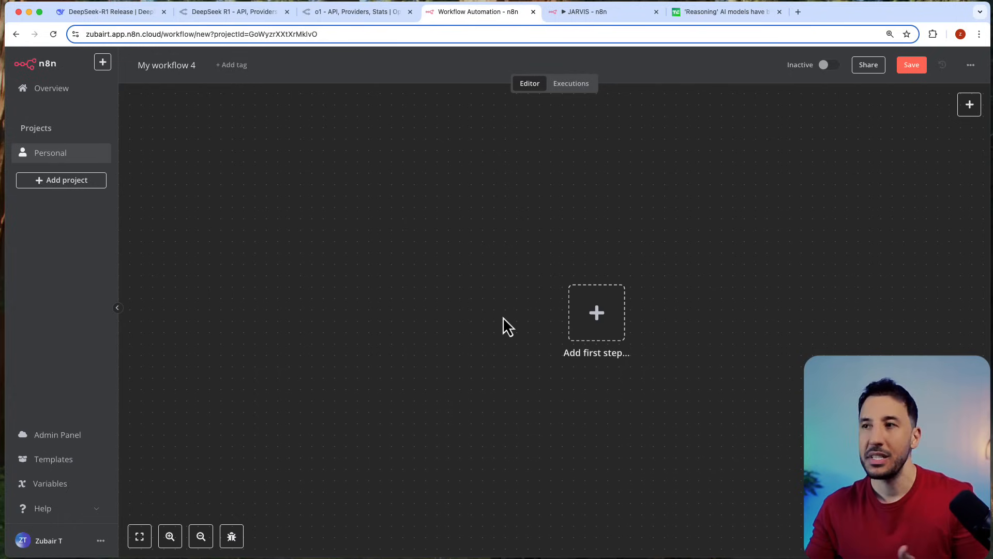
left_click(587, 11)
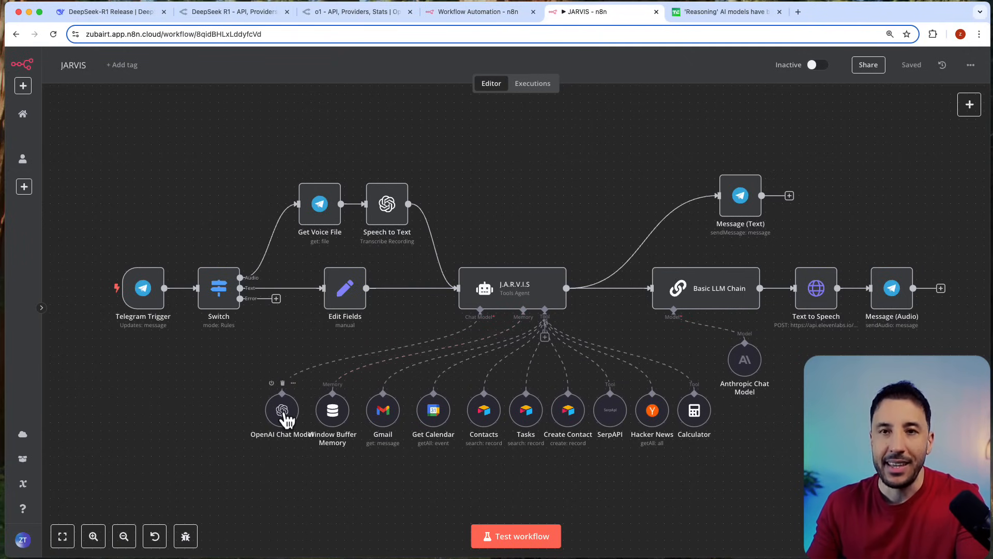
mouse_move(335, 209)
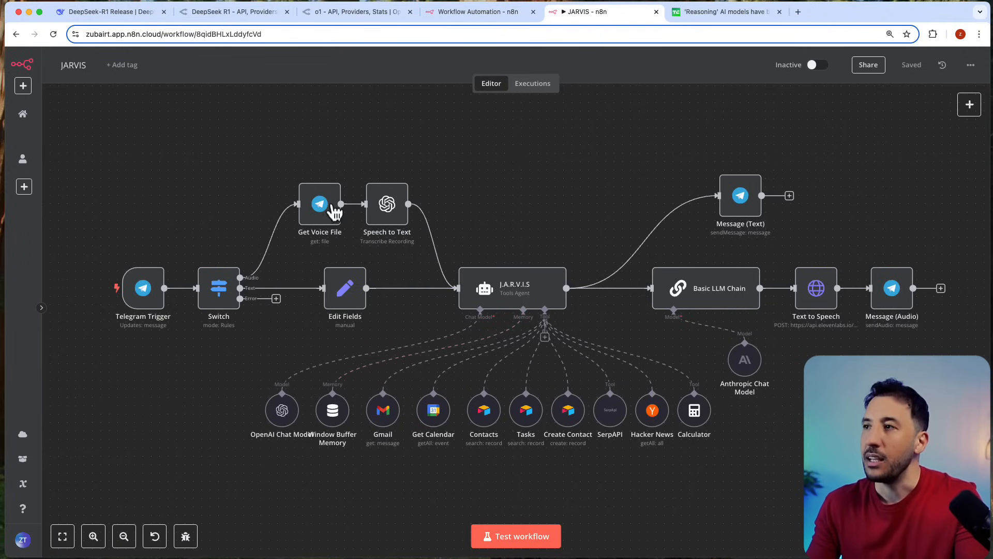
Return to the empty 'My workflow 4' tab after viewing JARVIS.
left_click(472, 12)
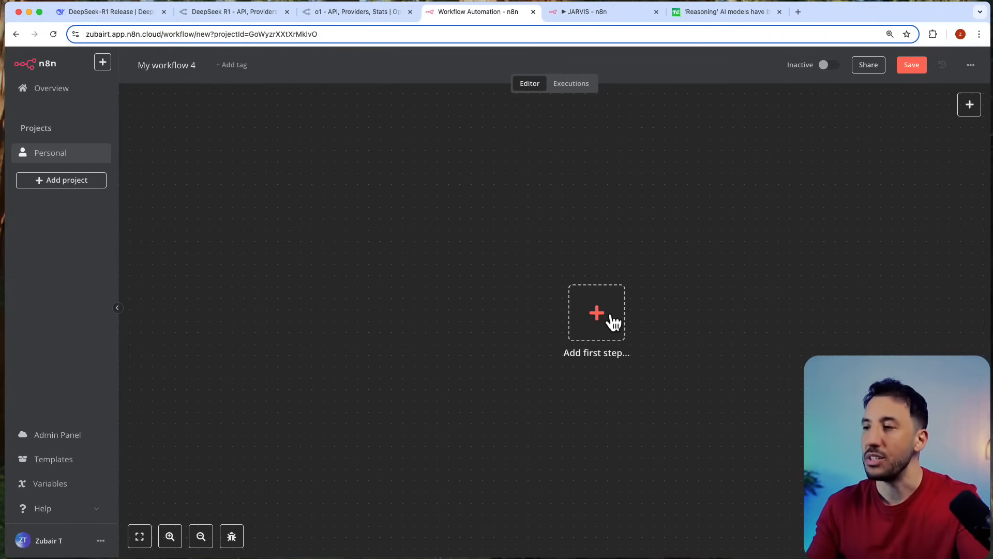
Add a chat message trigger connected to an AI Agent node on the canvas.
left_click(595, 312)
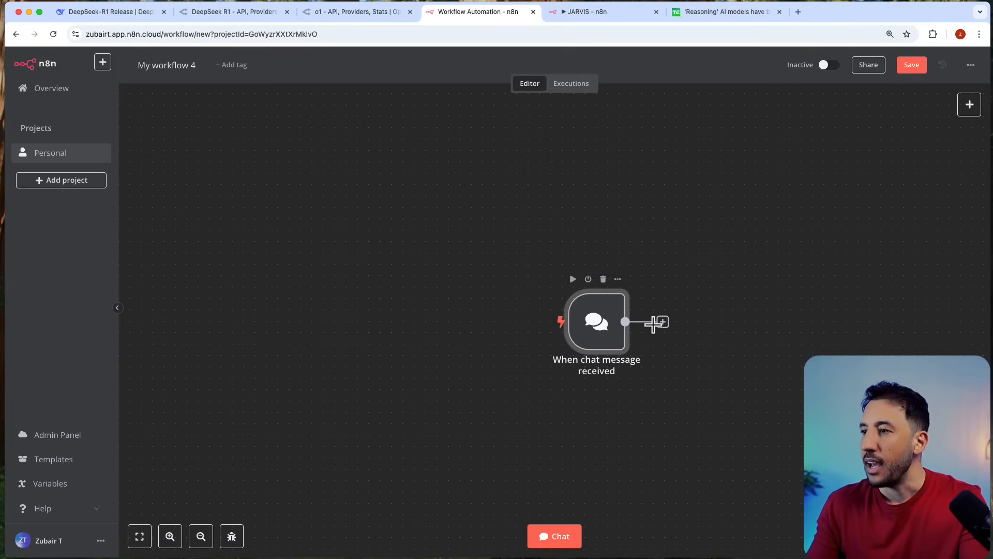
left_click(662, 321)
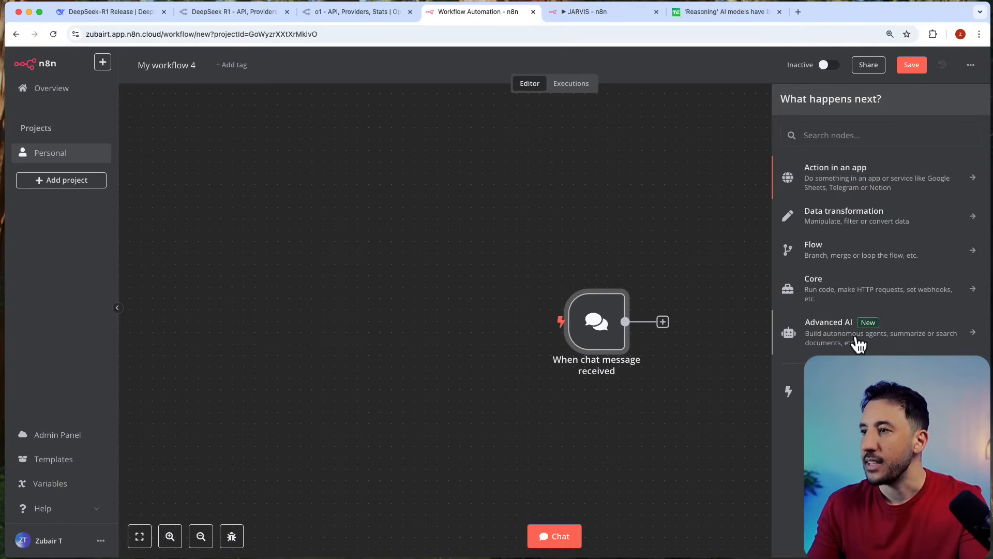
left_click(828, 332)
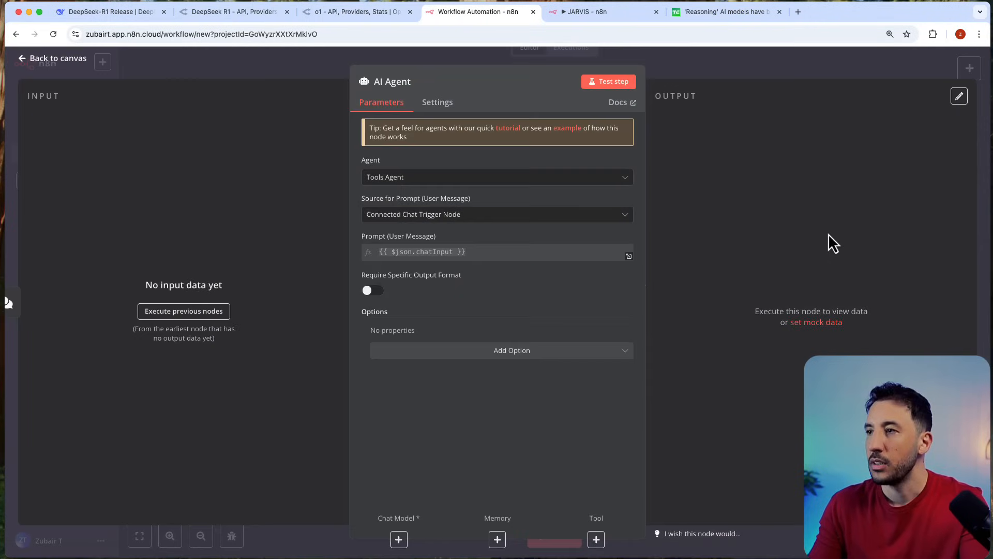
left_click(52, 58)
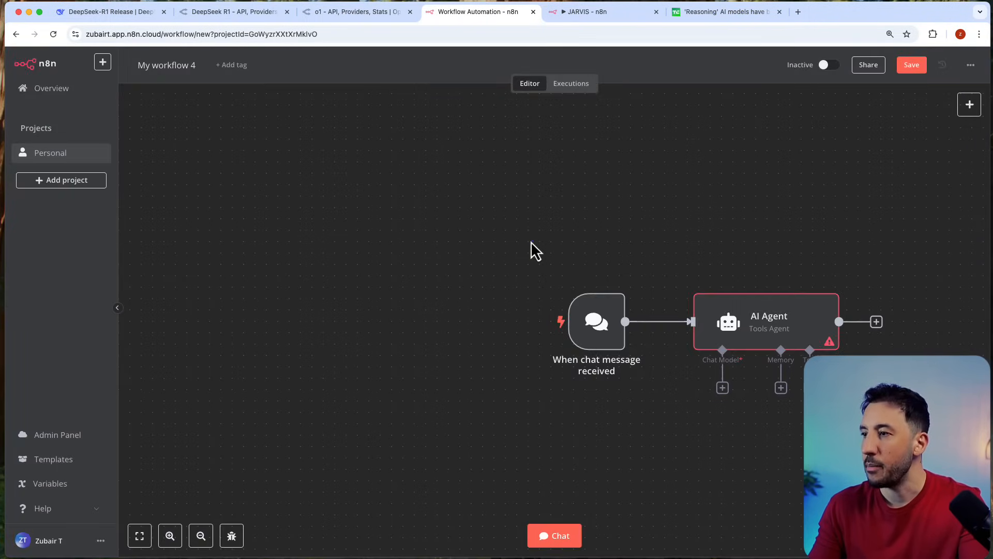
left_click_drag(766, 322, 629, 265)
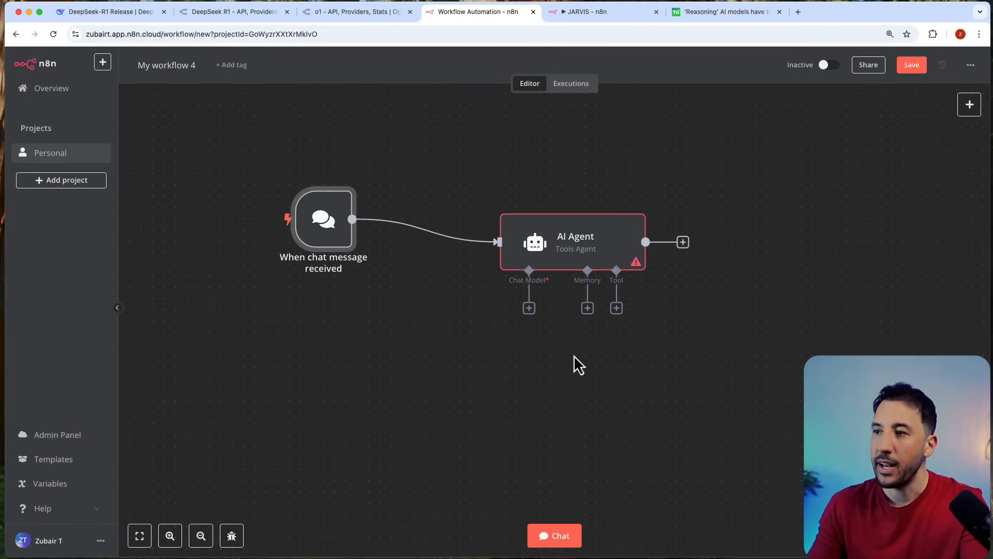
Attach an OpenAI Chat Model using the OpenAI Account credential with gpt-4o-mini.
left_click(529, 309)
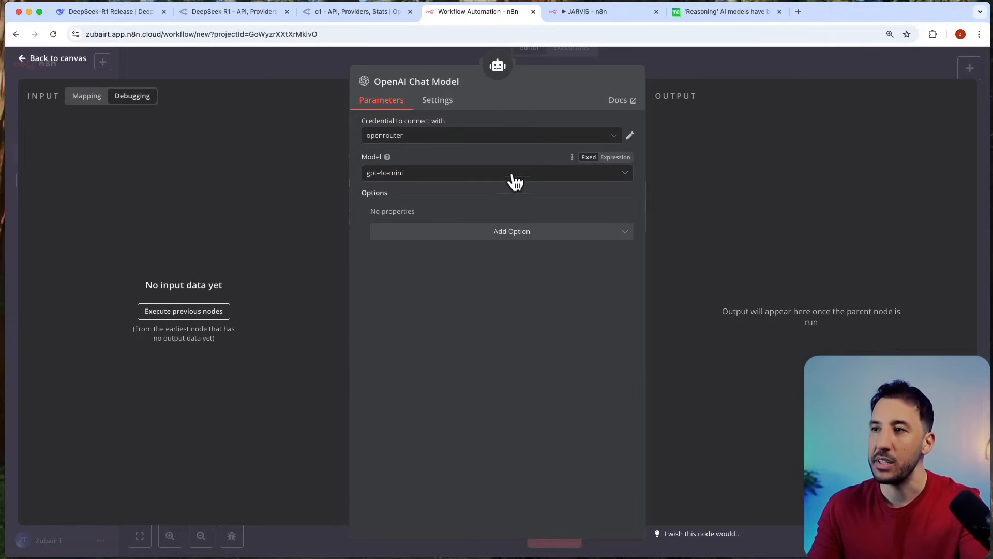
left_click(490, 134)
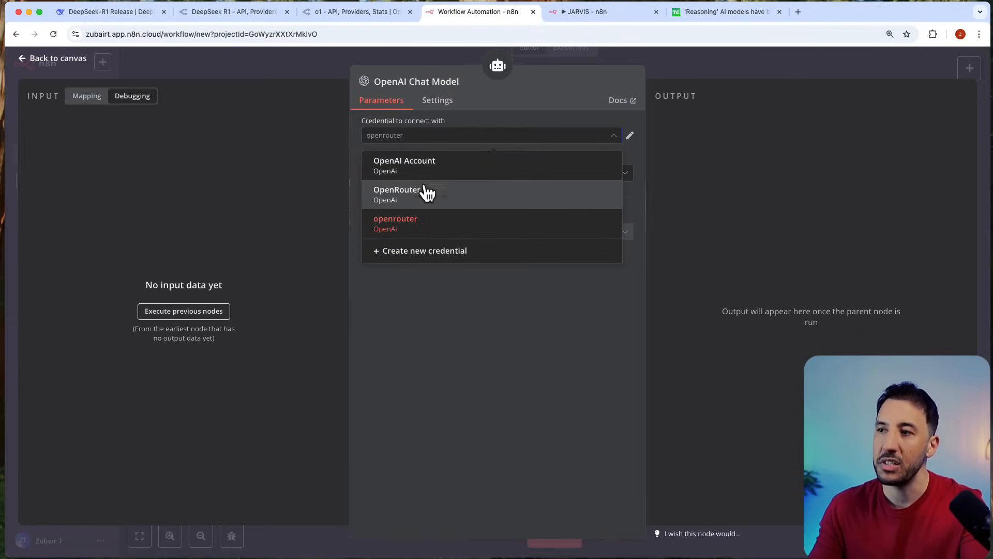
left_click(405, 165)
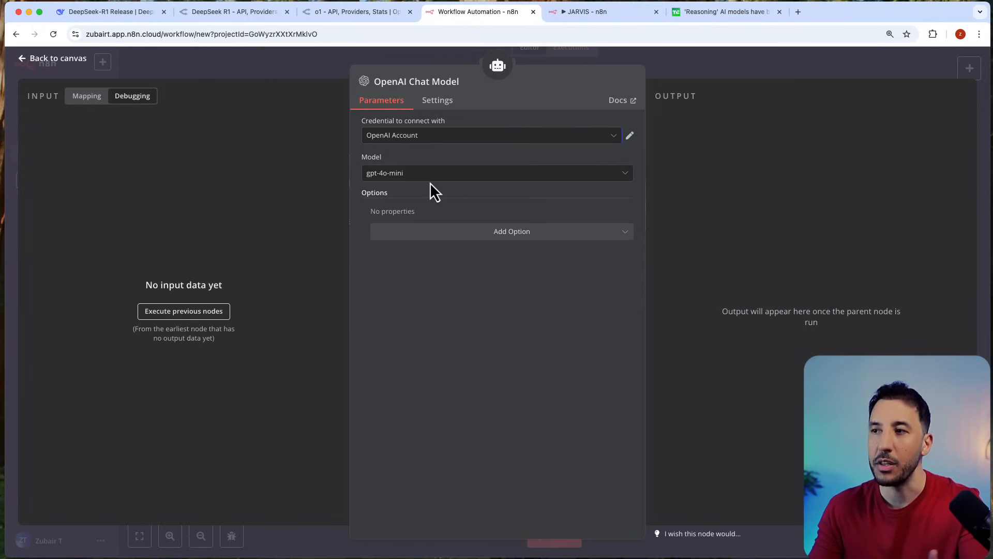
left_click(495, 173)
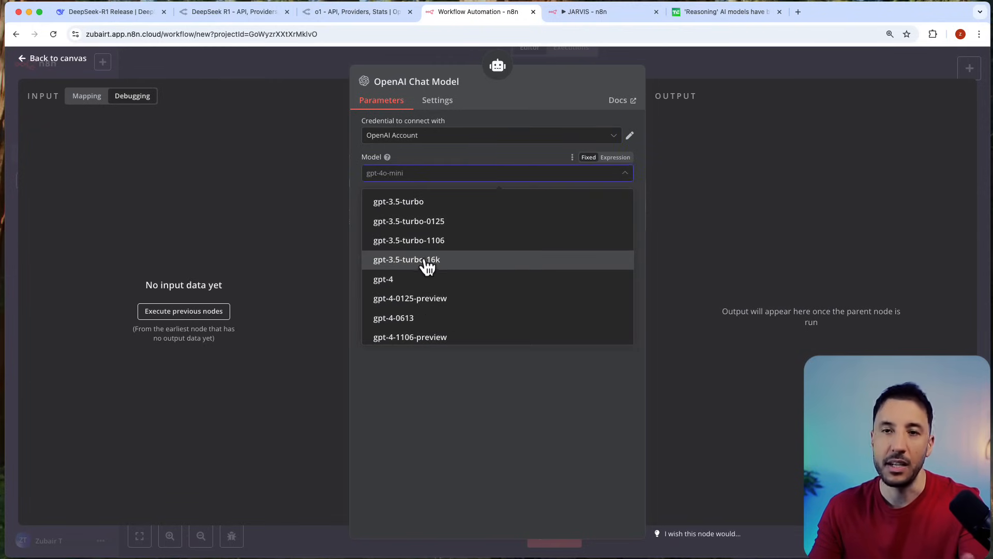
left_click(548, 122)
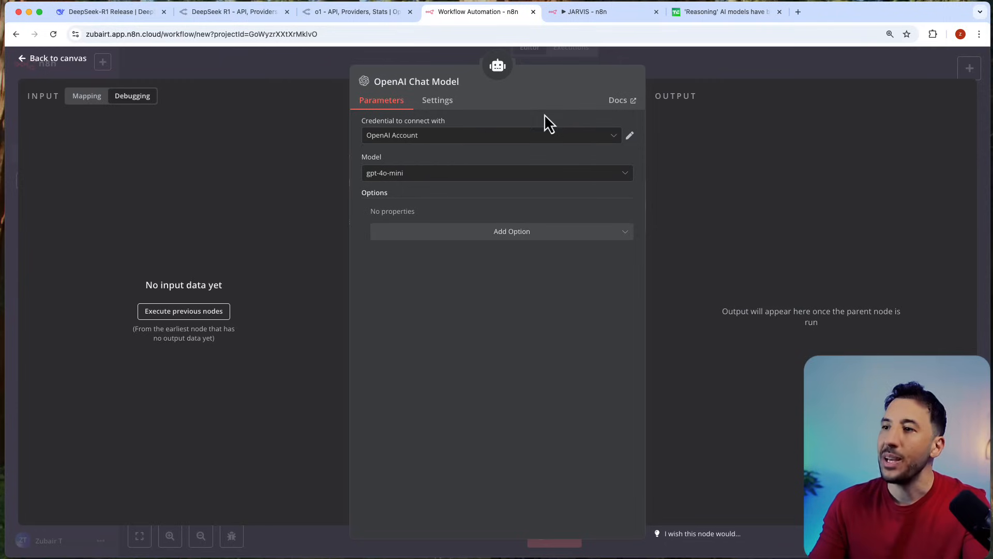
mouse_move(563, 116)
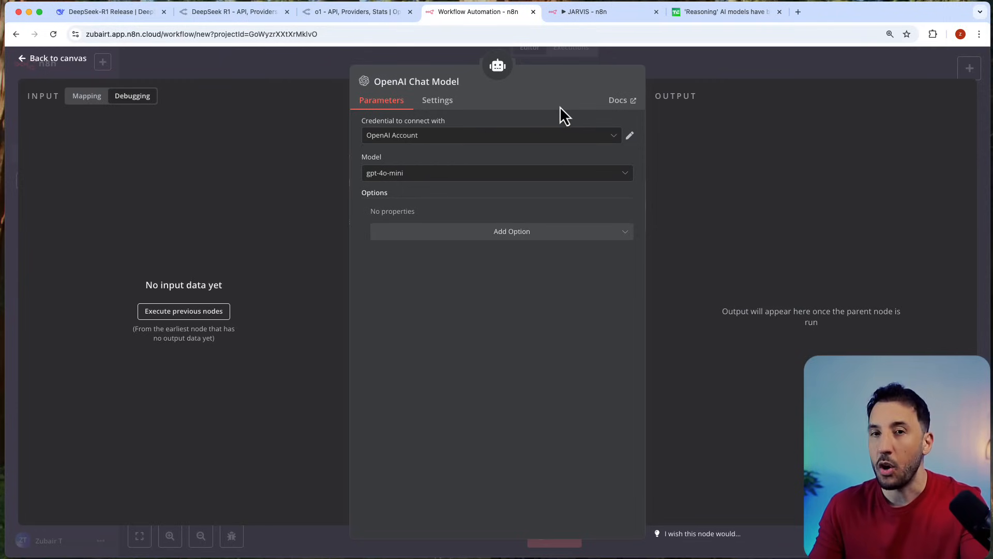
mouse_move(579, 152)
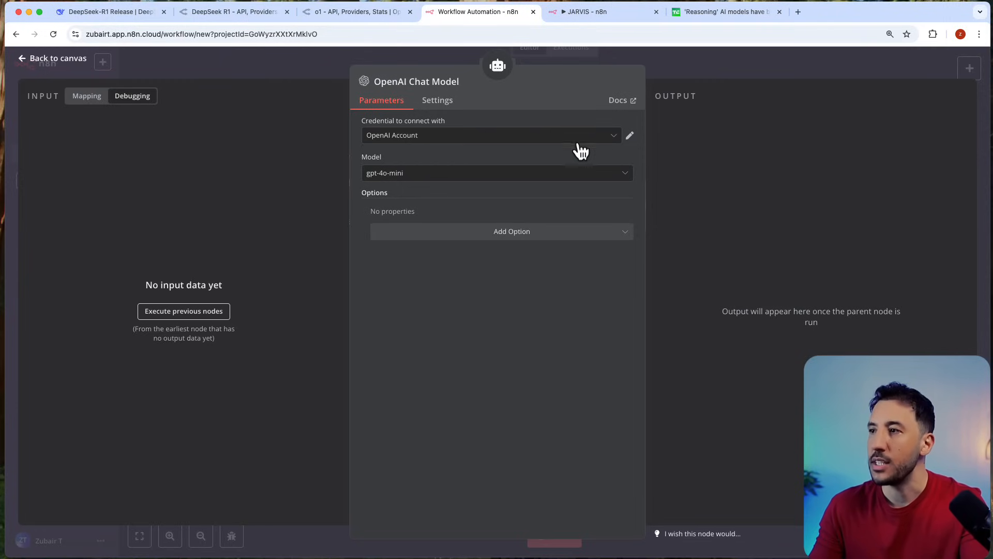
left_click(629, 135)
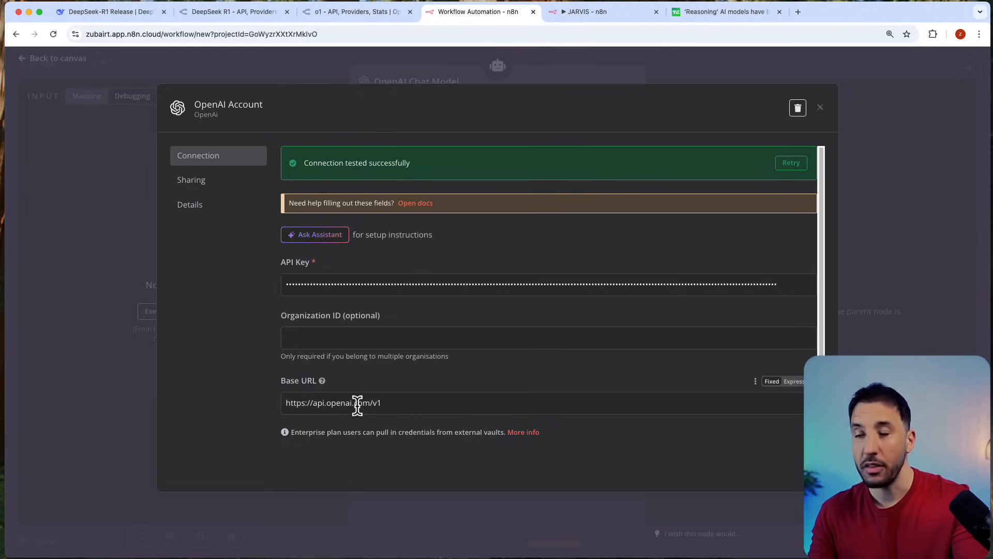
mouse_move(328, 402)
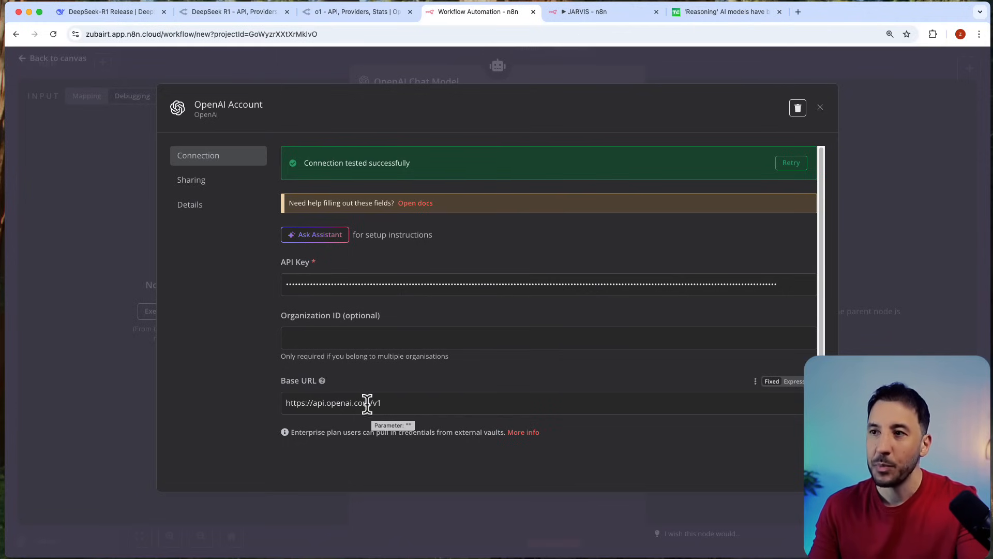
mouse_move(829, 117)
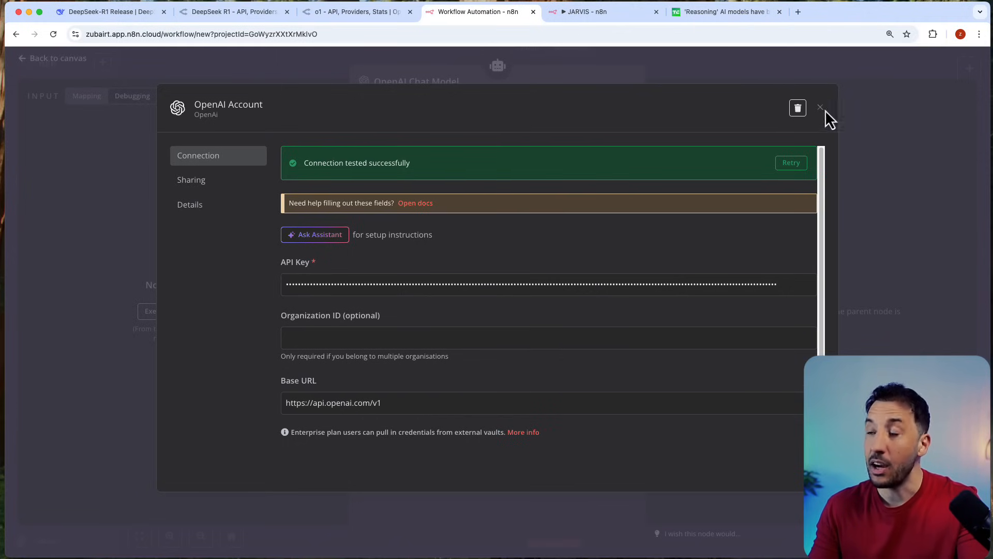
Close the OpenAI Account credential and show the chat model's Add Option list.
left_click(820, 108)
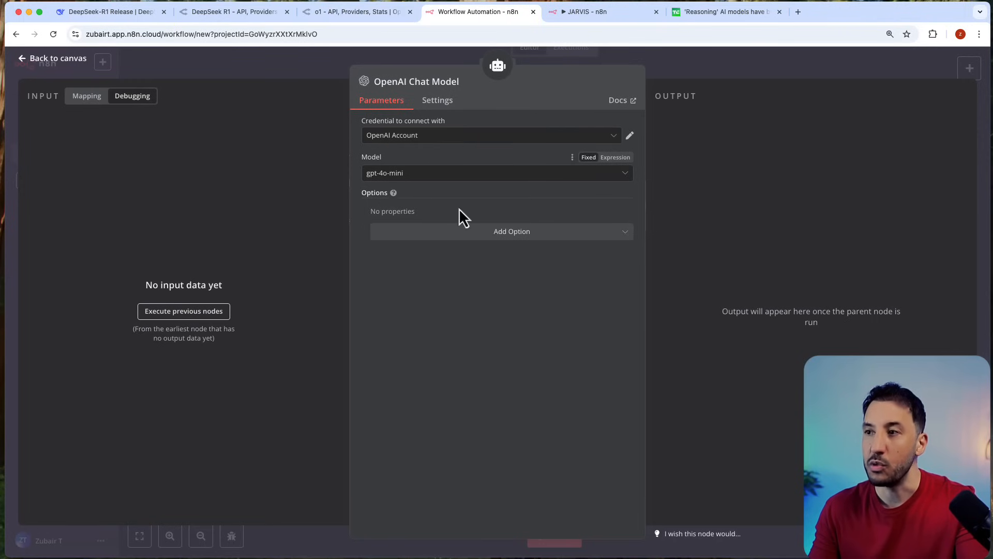
left_click(511, 231)
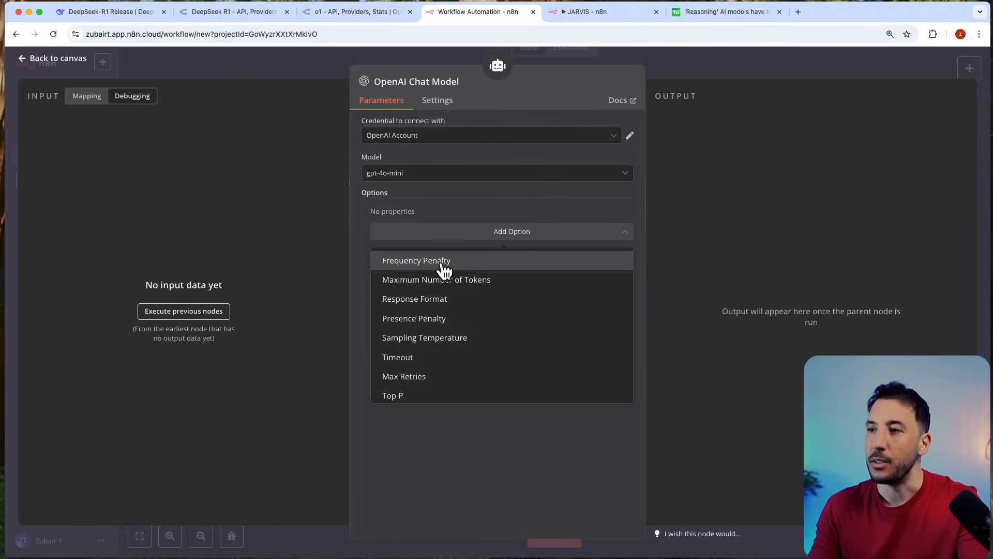
mouse_move(460, 318)
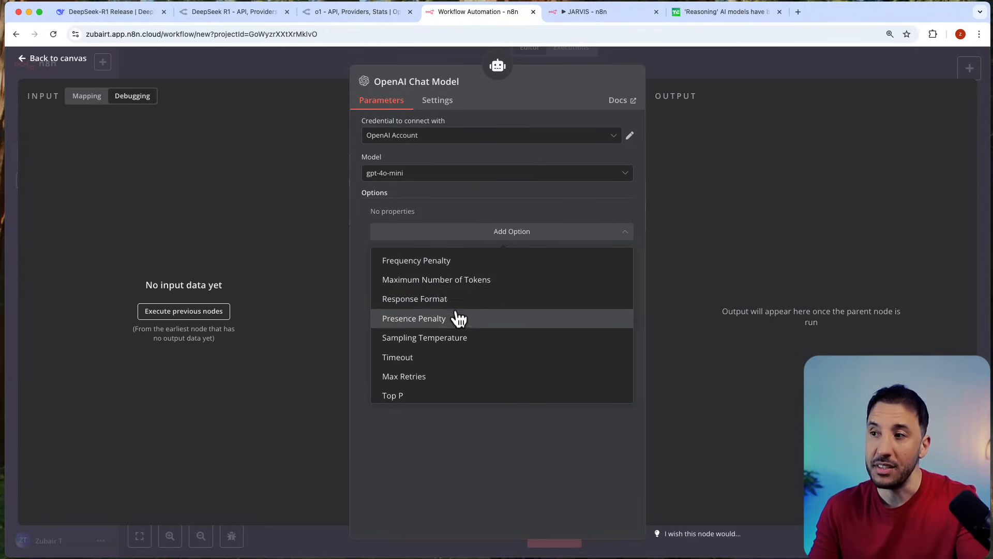
mouse_move(427, 275)
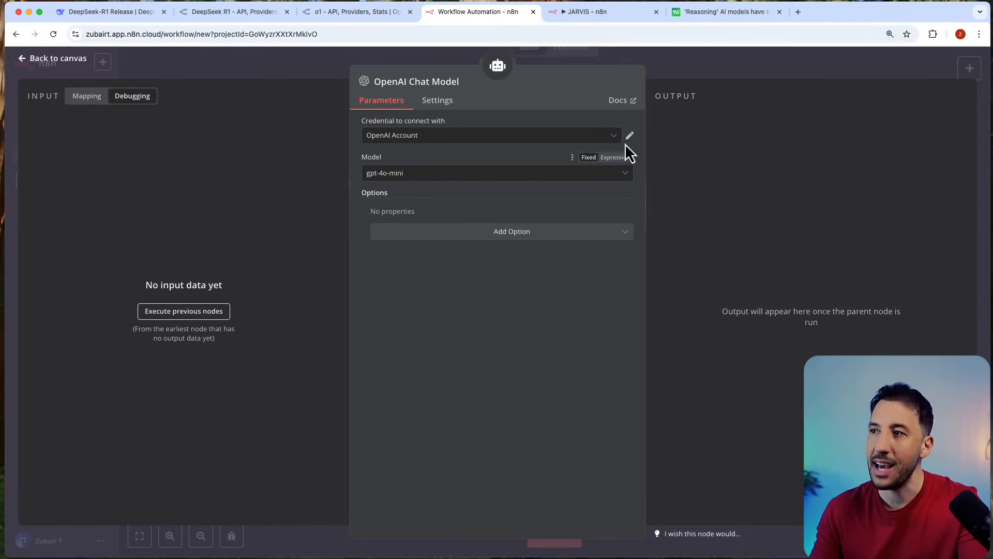
Reach OpenRouter's API Keys page listing the n8n key, comparing it against the n8n credential.
left_click(629, 135)
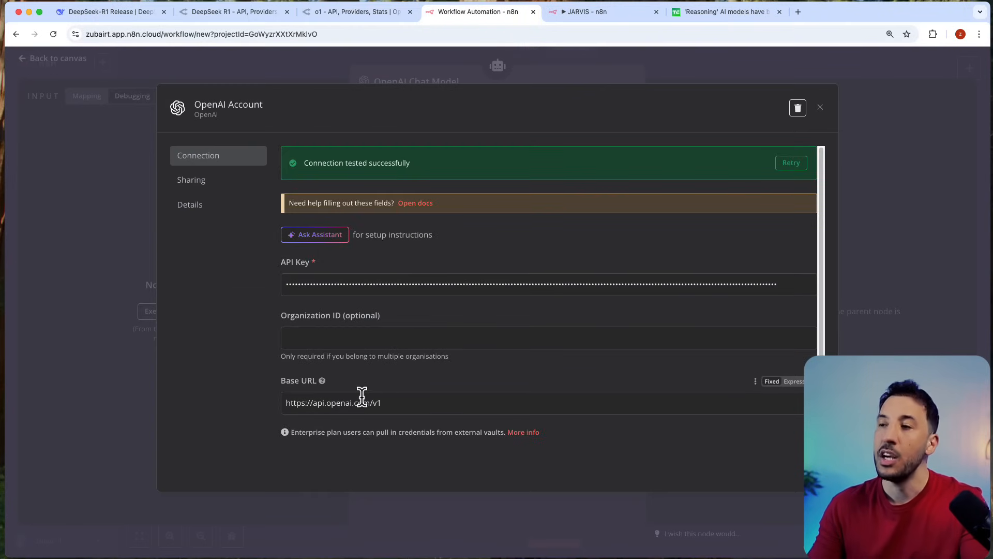
left_click(358, 11)
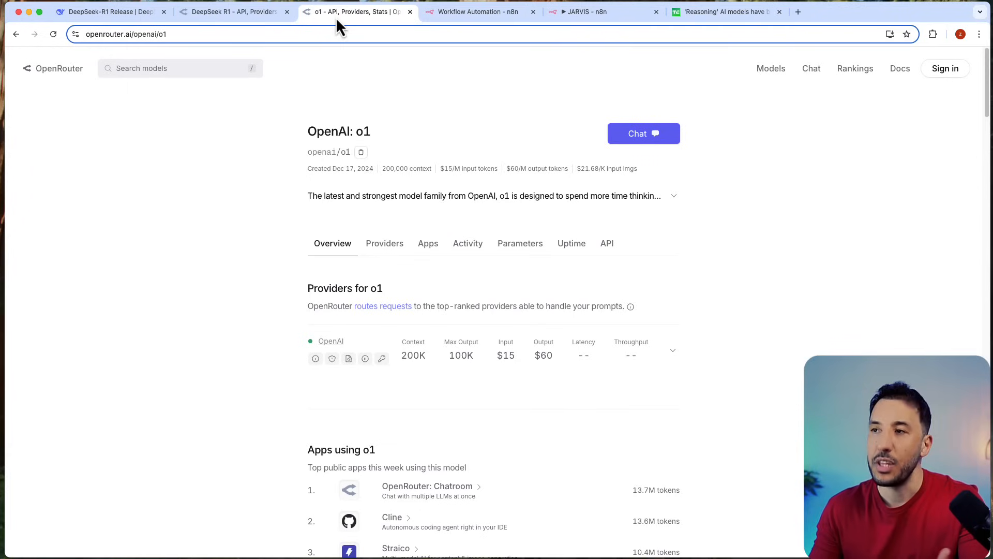
mouse_move(816, 104)
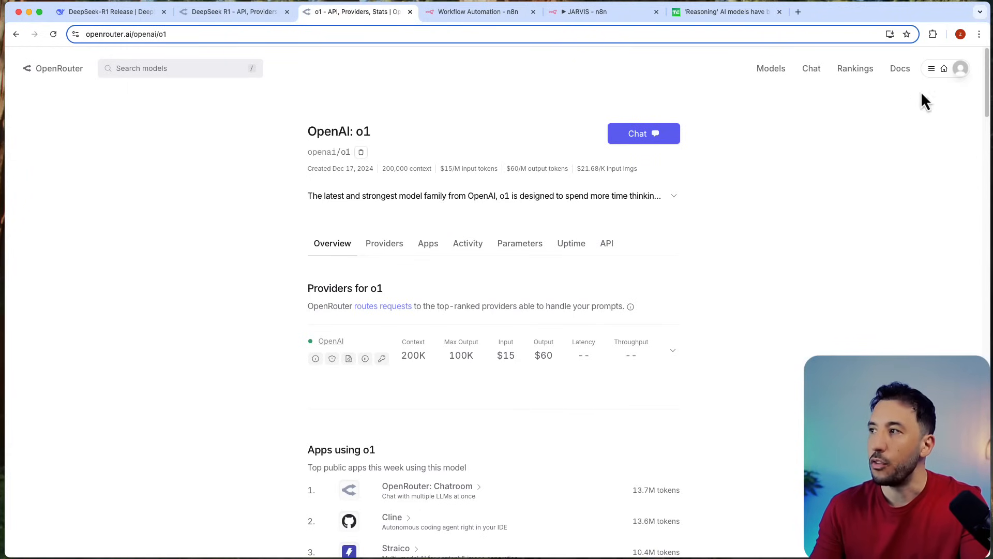
left_click(959, 68)
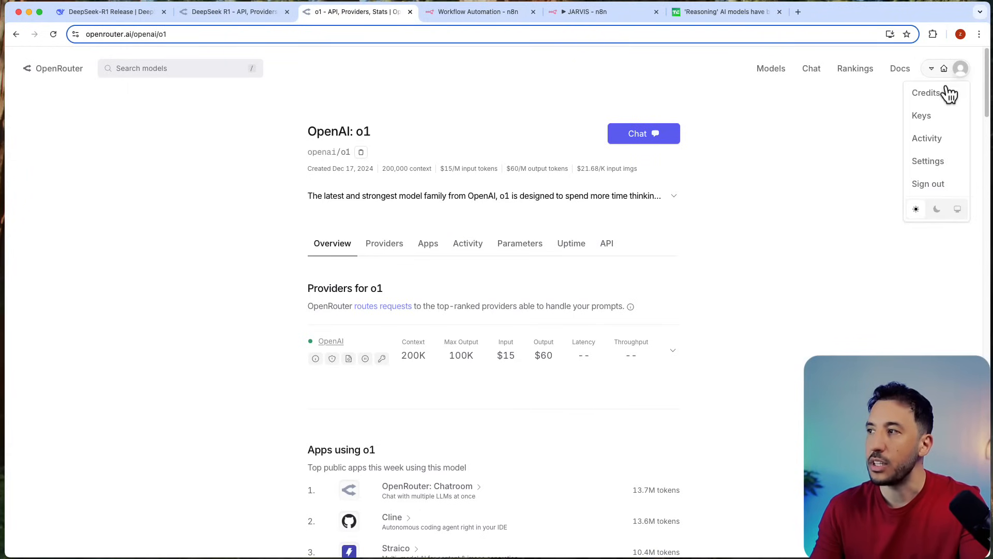
left_click(922, 115)
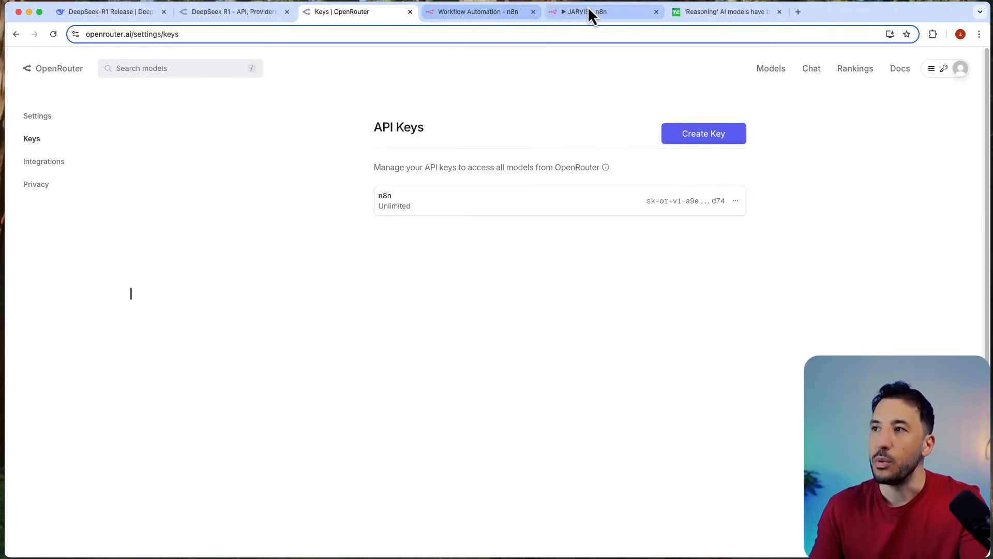
left_click(480, 11)
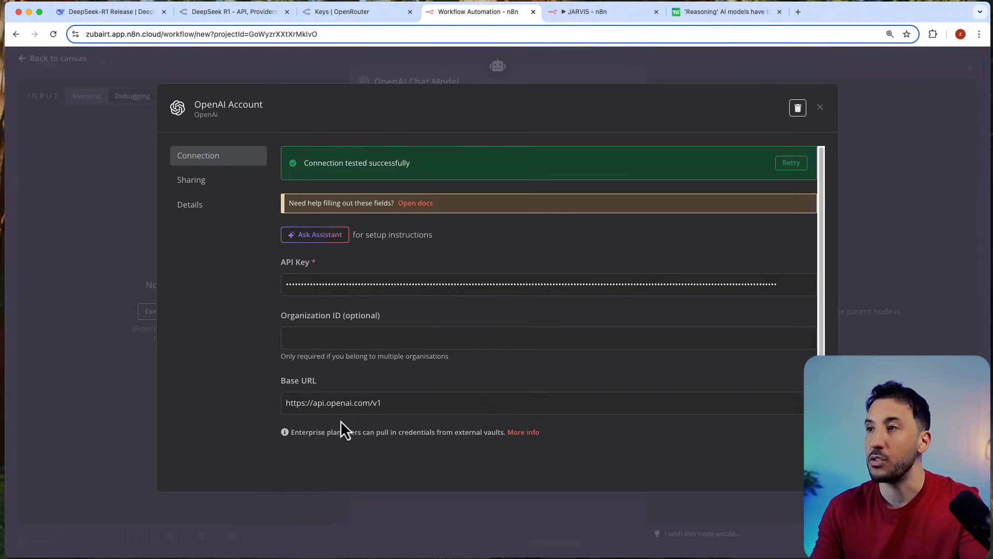
left_click(355, 11)
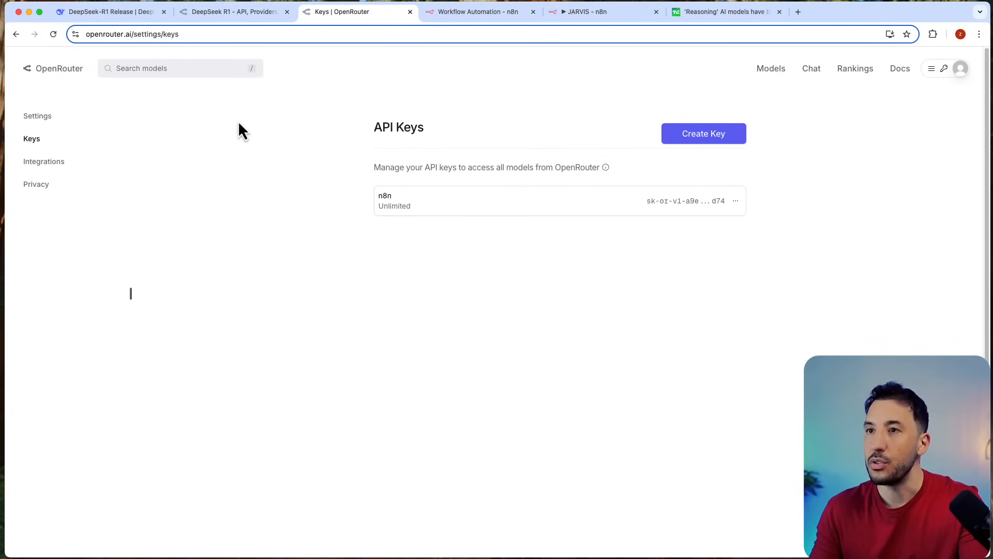
Find the baseURL in the DeepSeek R1 API example, then return to the n8n node.
left_click(231, 11)
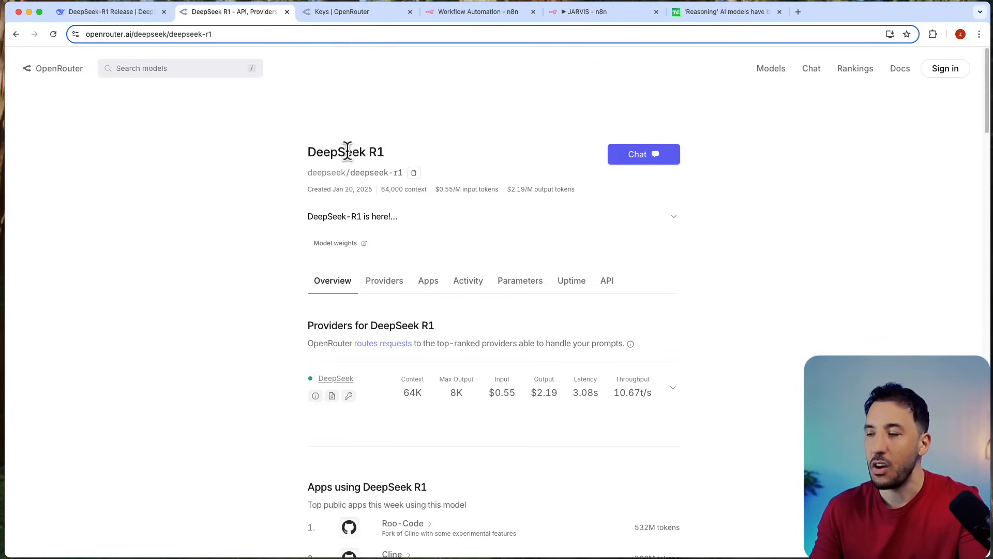
scroll("down", 3)
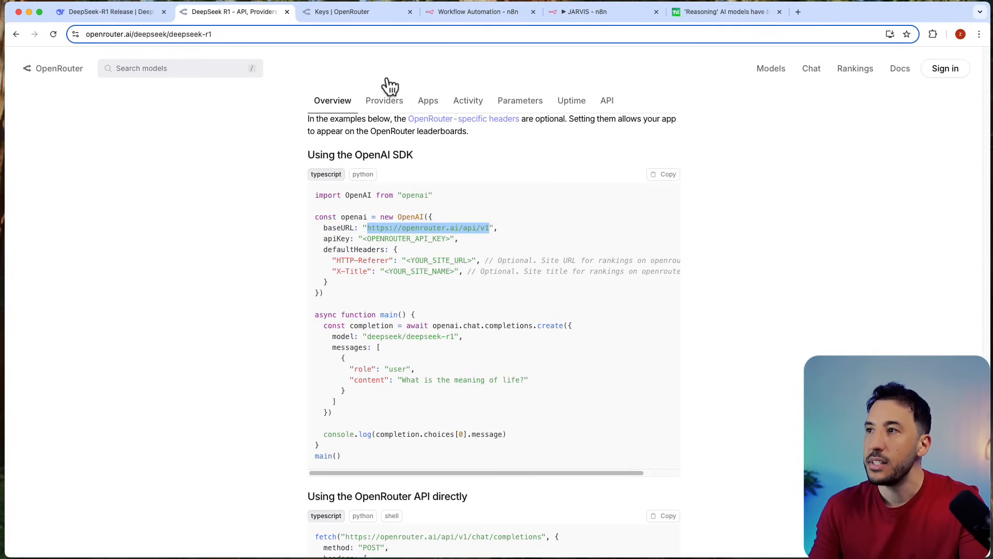
left_click(478, 12)
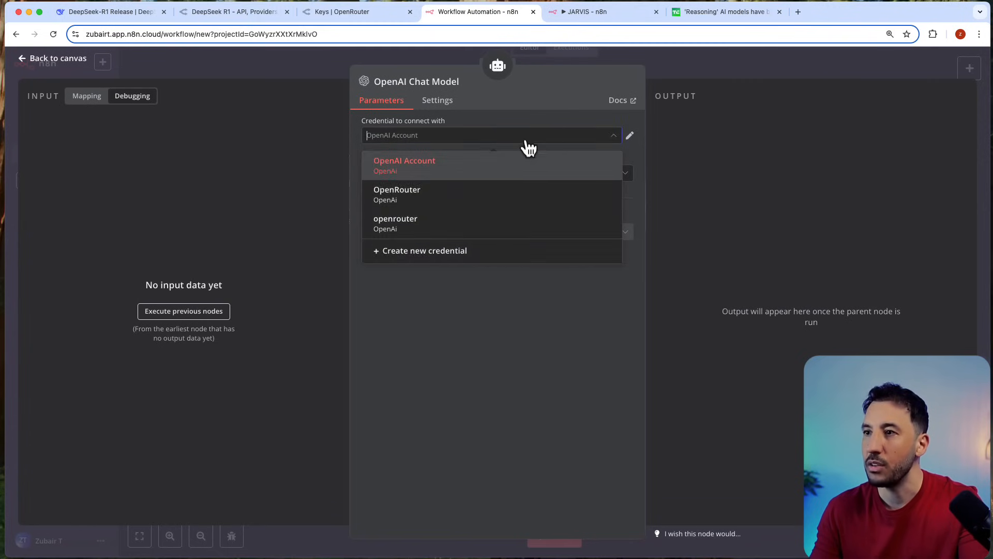
left_click(395, 224)
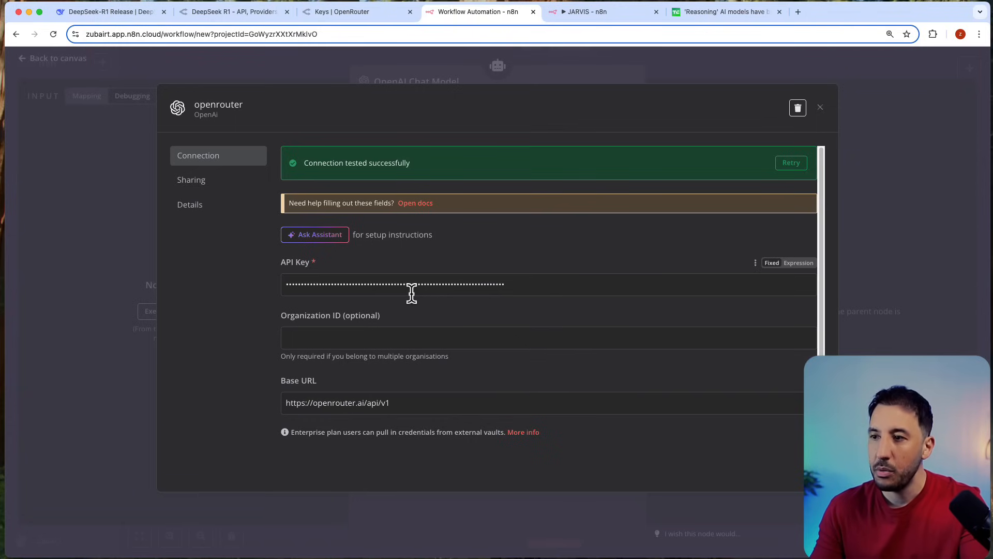
left_click(337, 402)
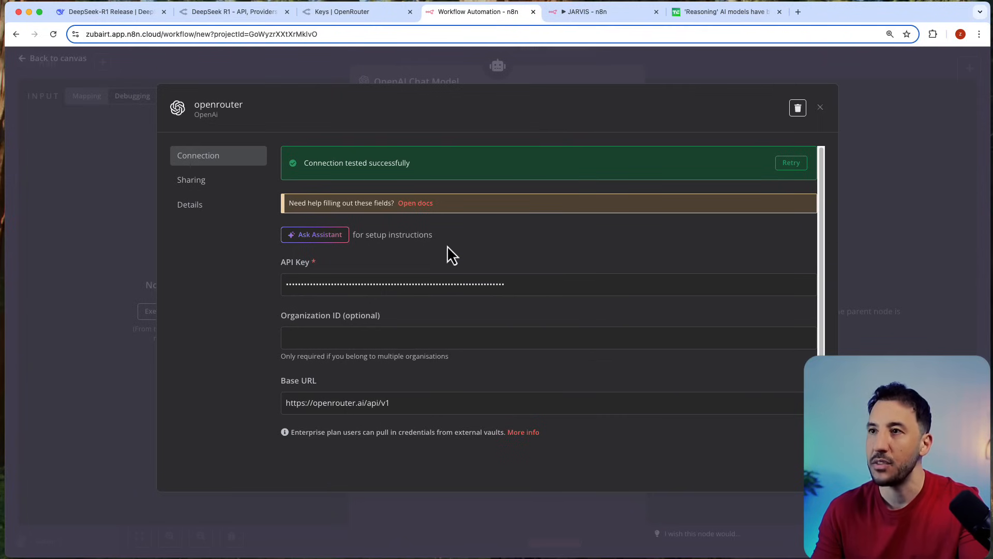
left_click(234, 11)
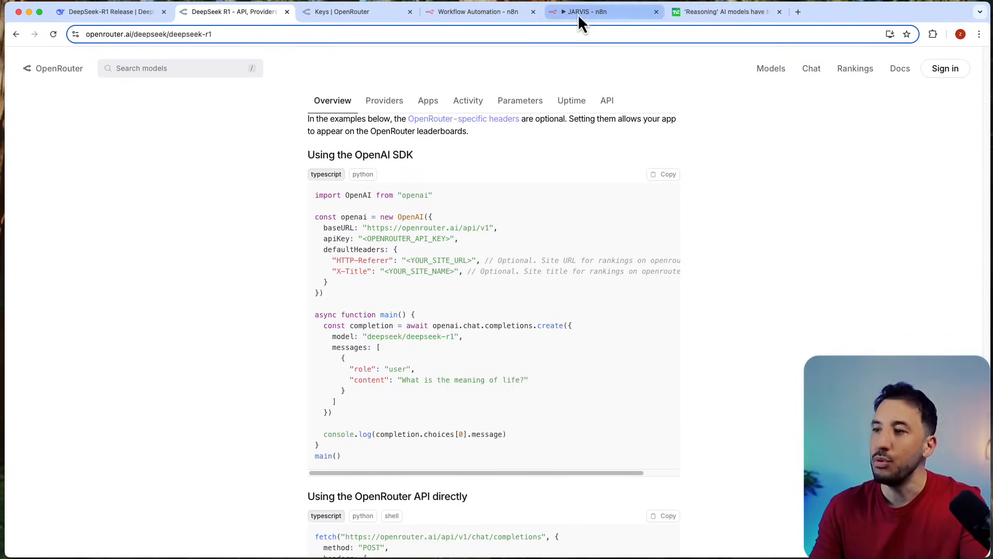
left_click(478, 11)
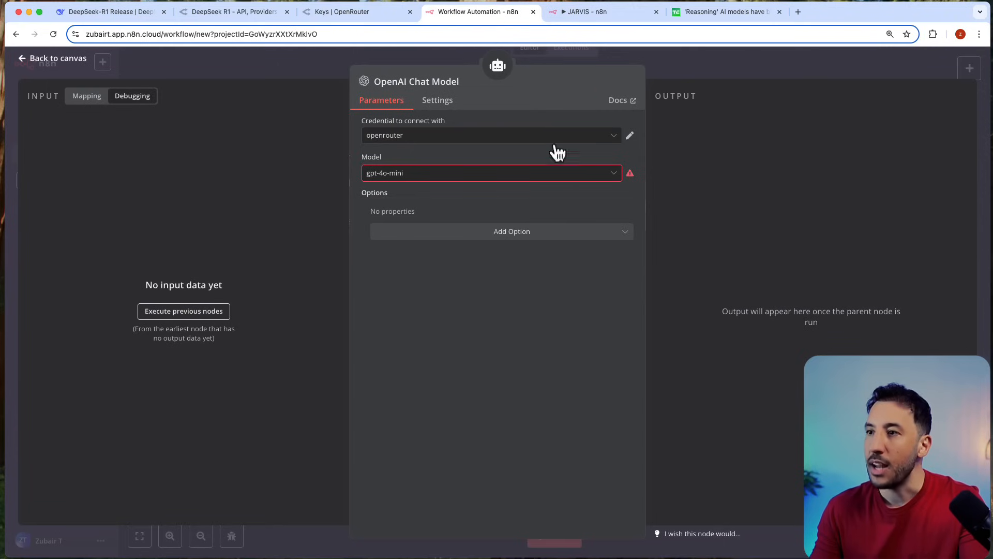
Make the Model field an expression (still gpt-4o-mini) and look up the DeepSeek R1 model id.
left_click(512, 231)
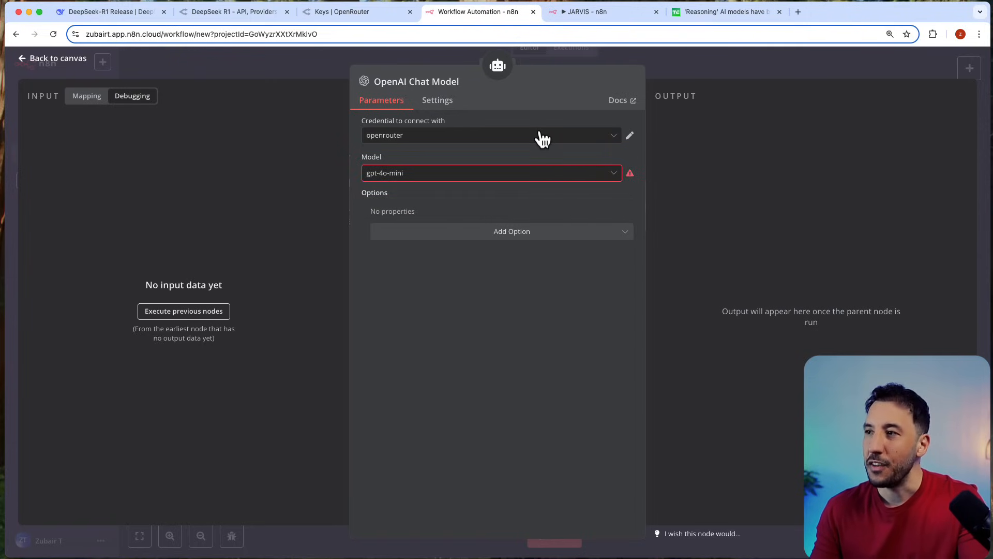
left_click(490, 173)
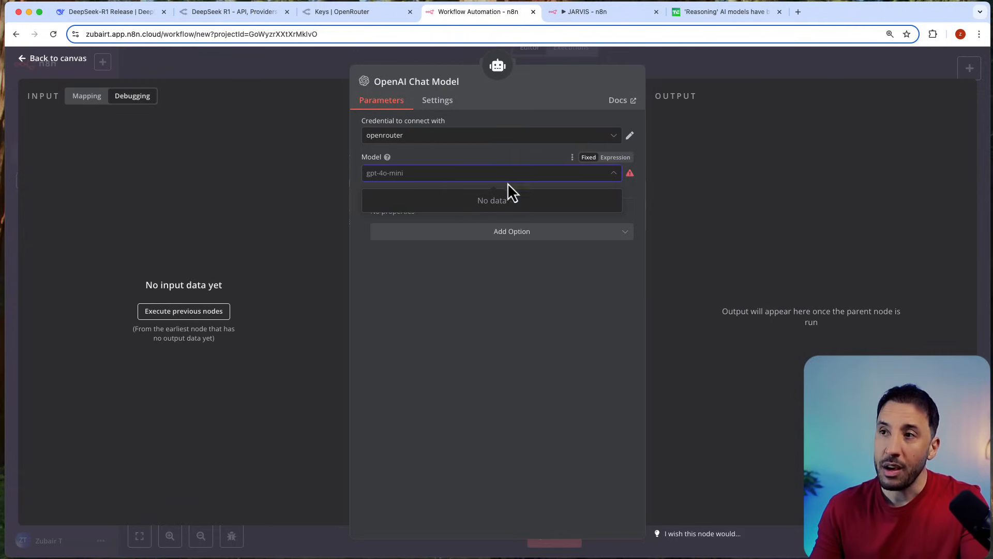
left_click(610, 156)
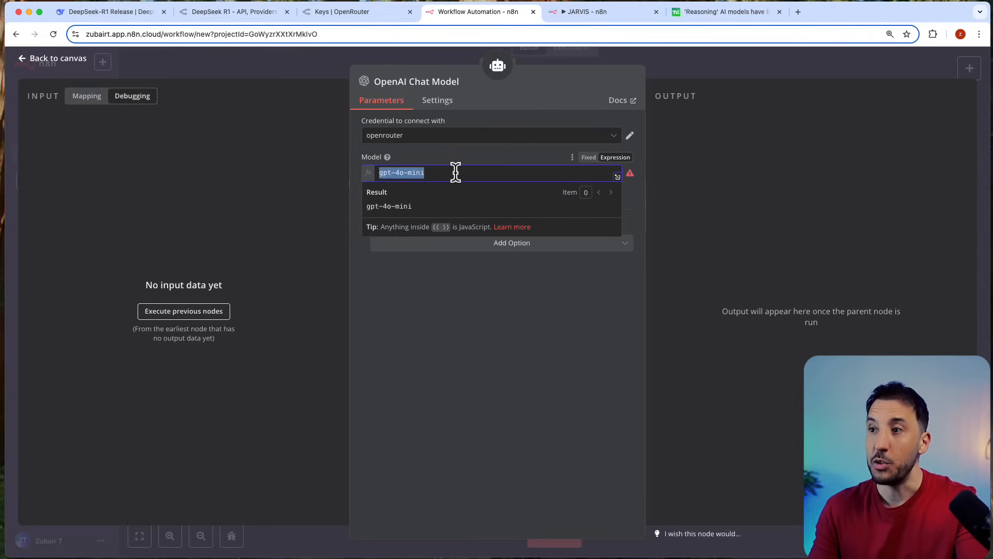
left_click(235, 11)
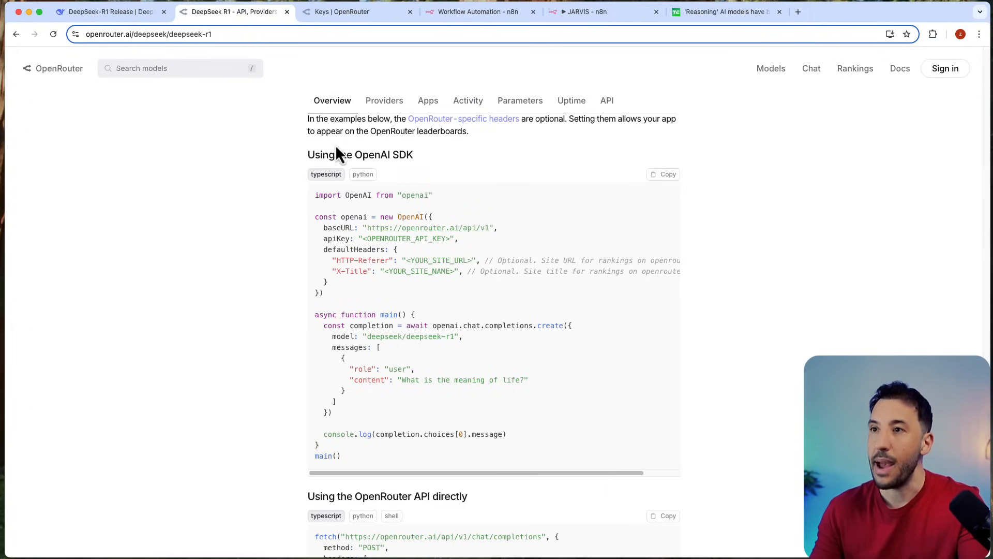
scroll("up", 3)
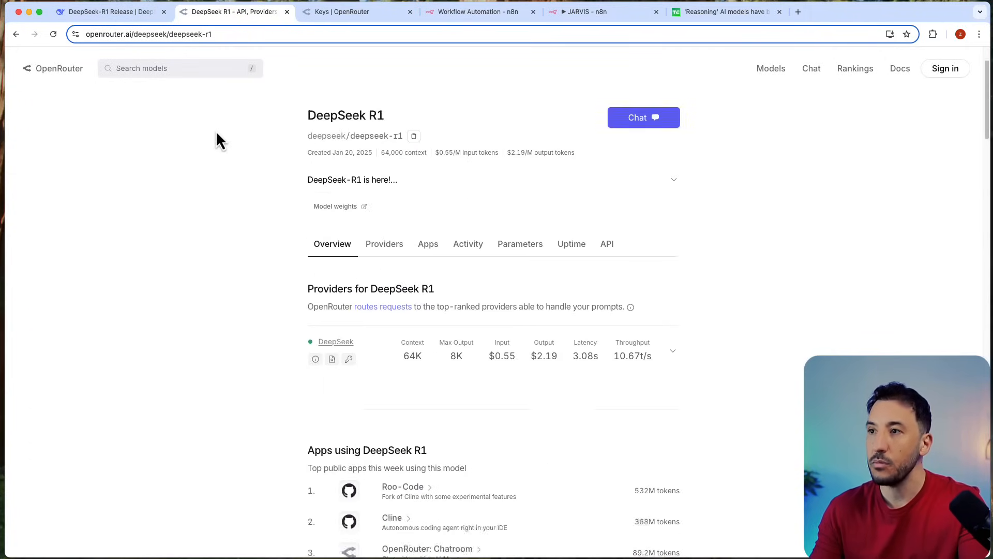
scroll("down", 3)
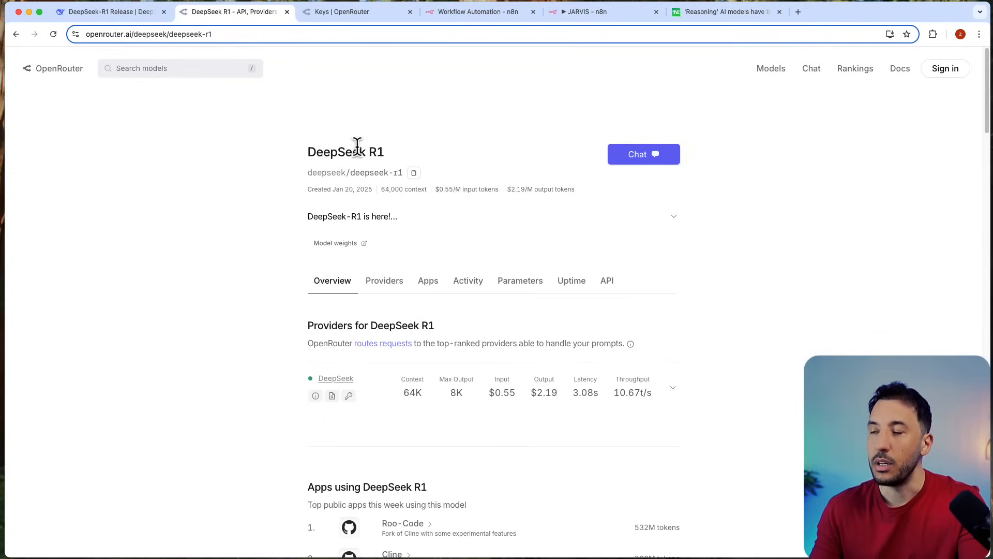
mouse_move(385, 177)
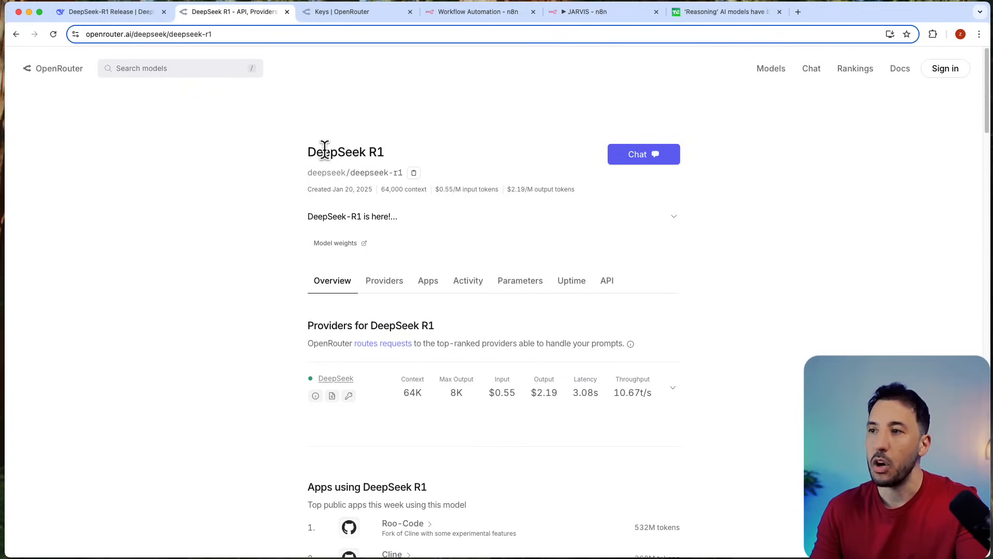
mouse_move(441, 185)
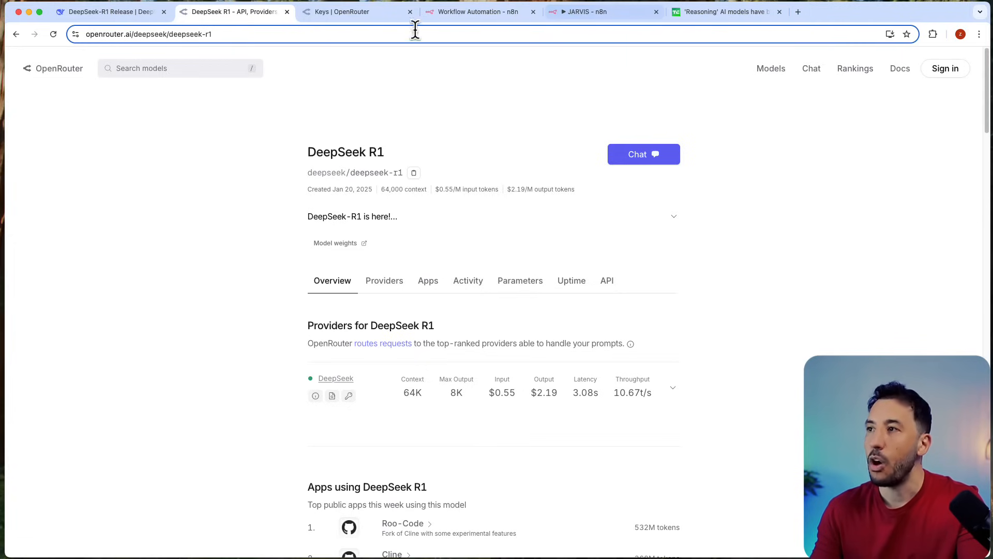
Use deepseek/deepseek-r1 as the model with the openrouter credential and return to the canvas.
left_click(478, 11)
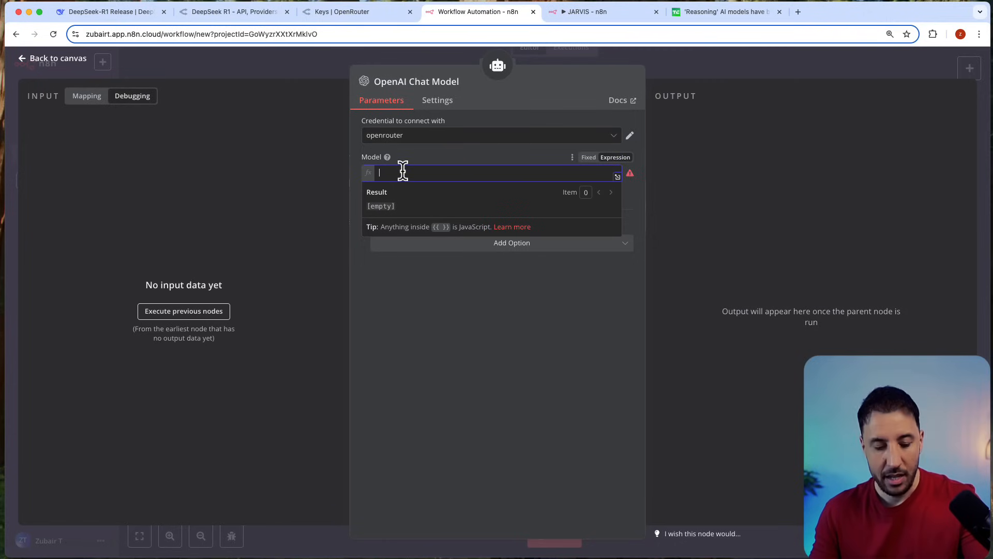
left_click(490, 135)
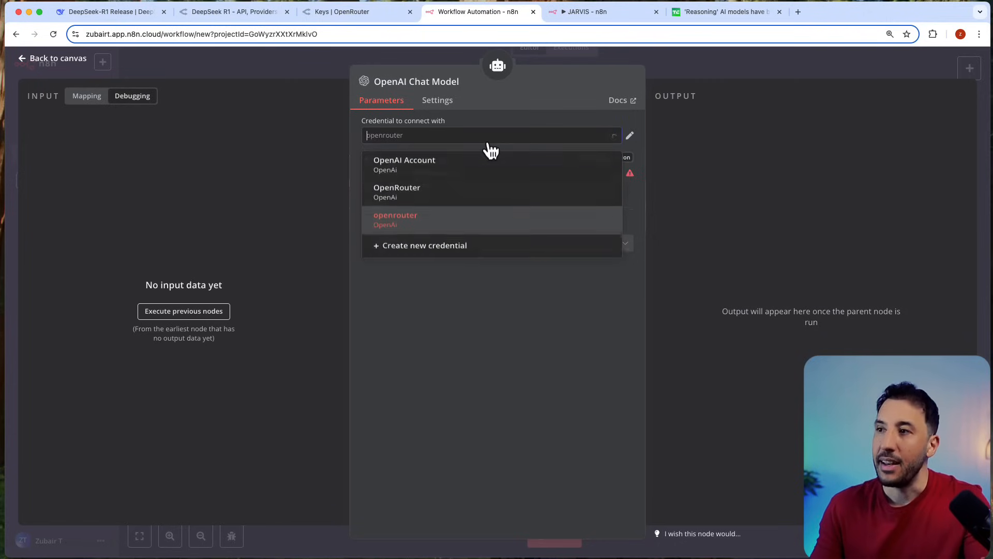
left_click(396, 216)
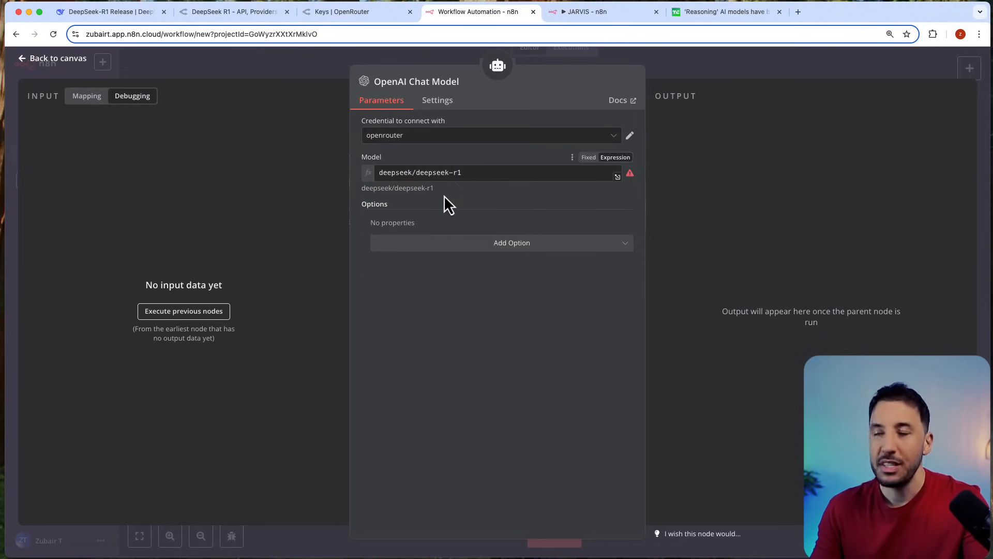
mouse_move(325, 128)
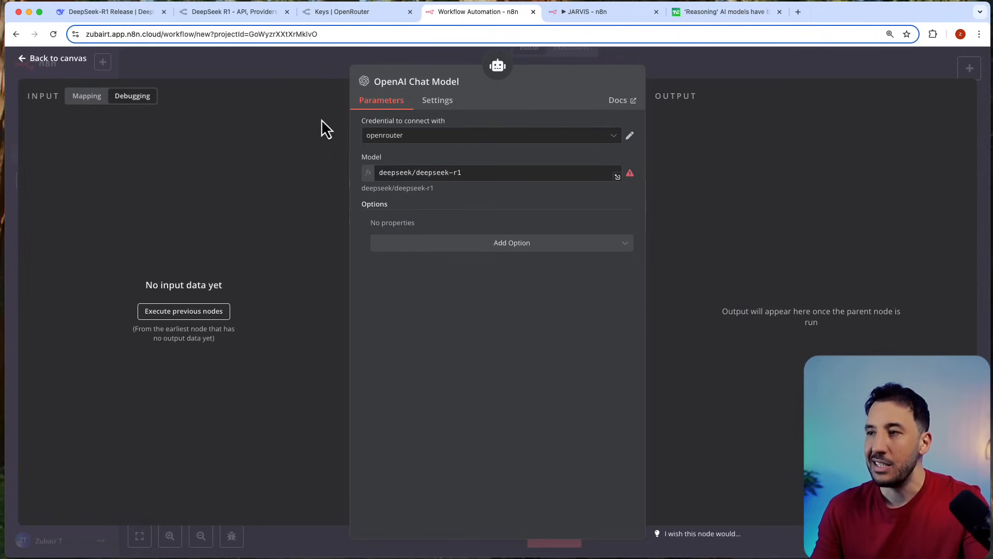
mouse_move(546, 282)
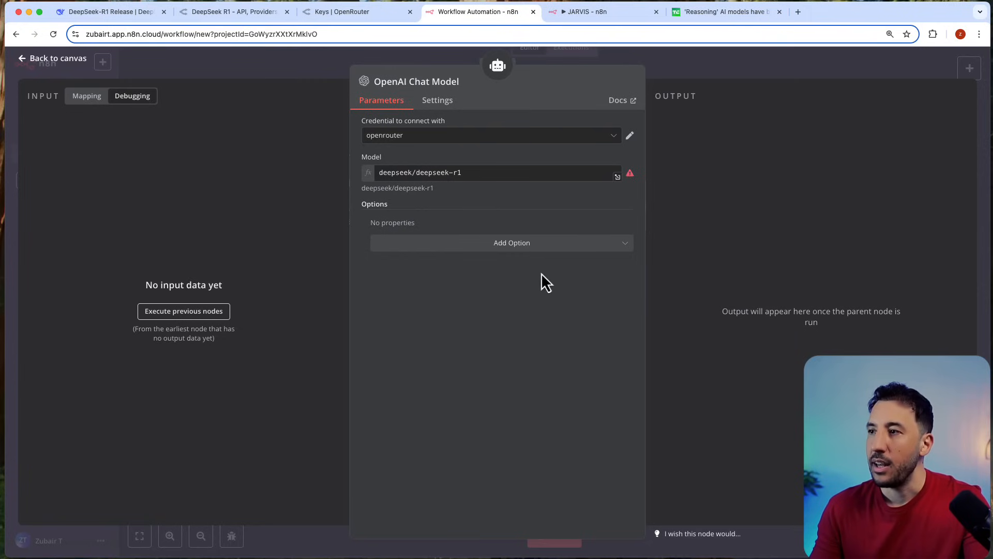
mouse_move(706, 74)
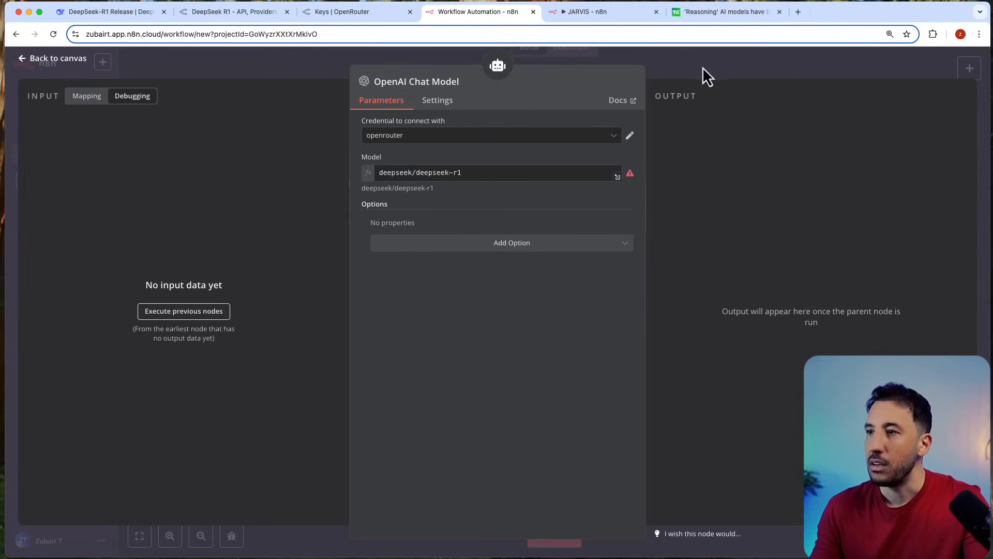
left_click(51, 57)
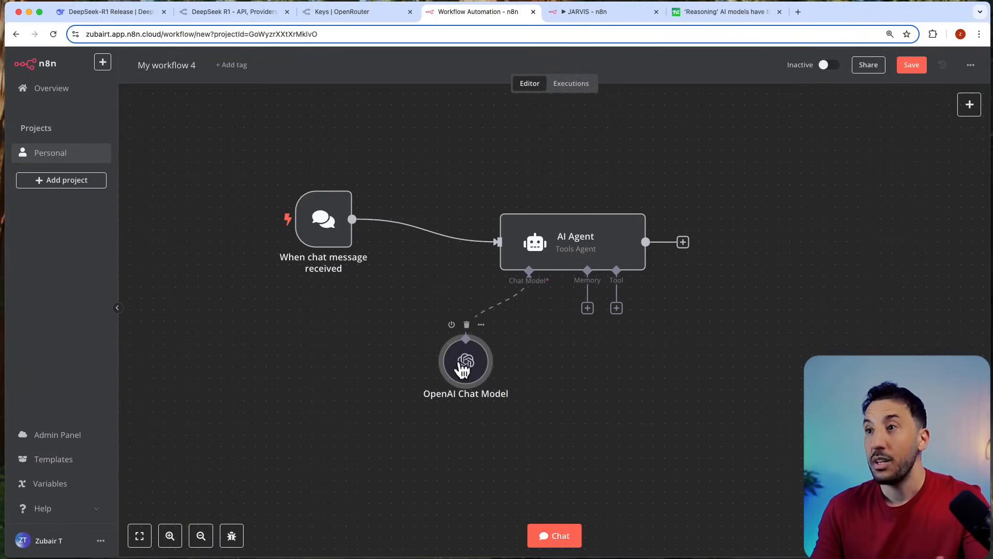
mouse_move(442, 209)
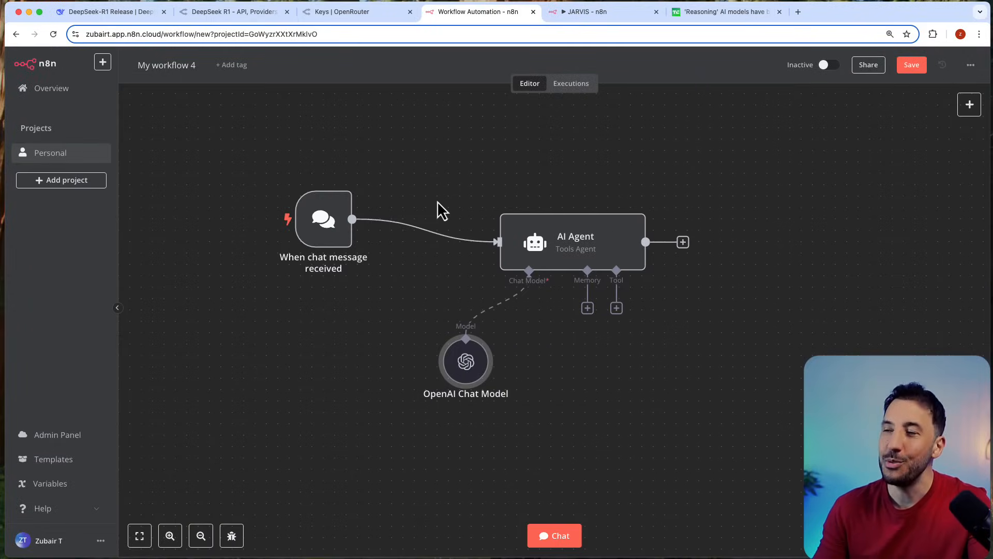
Review OpenRouter's Activity log of past model usage and costs, then go back to n8n.
left_click(355, 11)
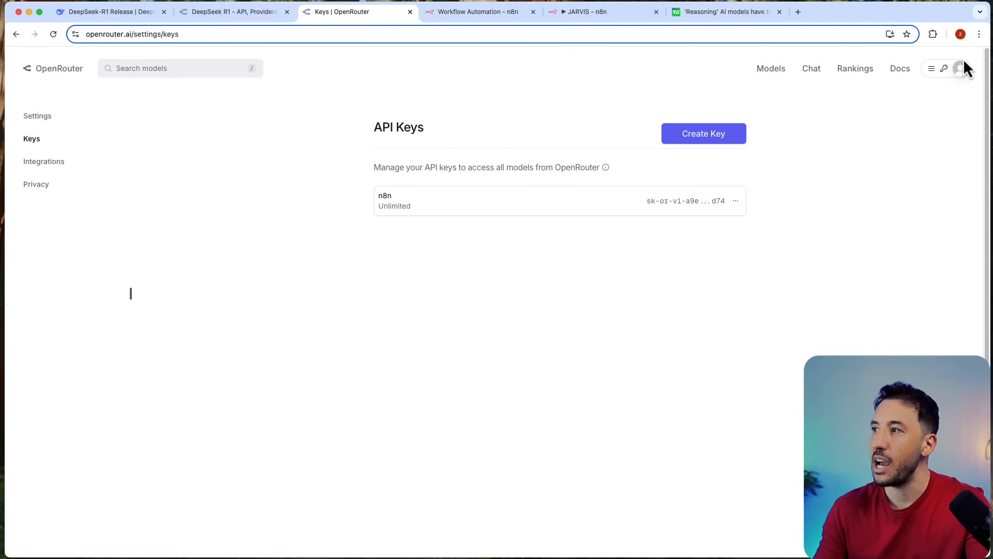
left_click(960, 69)
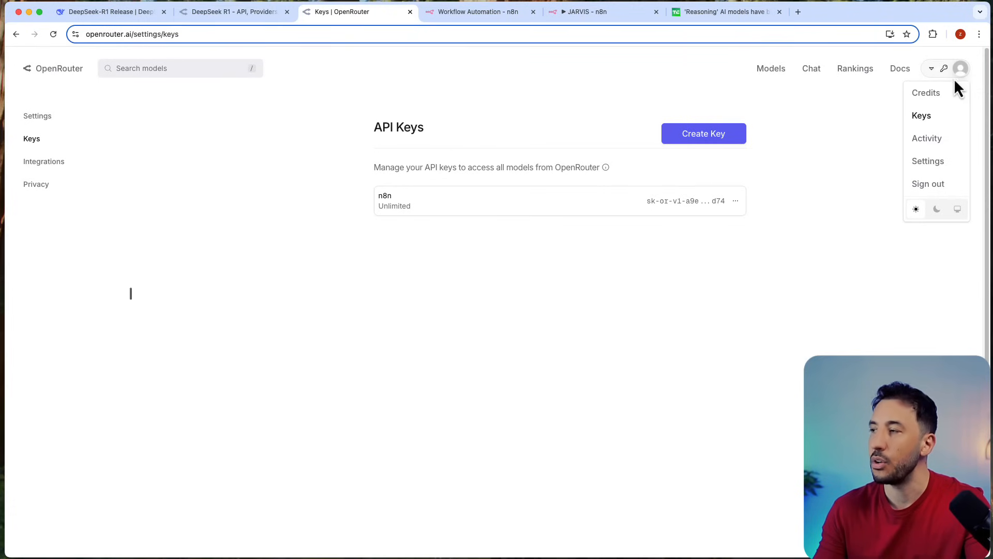
mouse_move(934, 139)
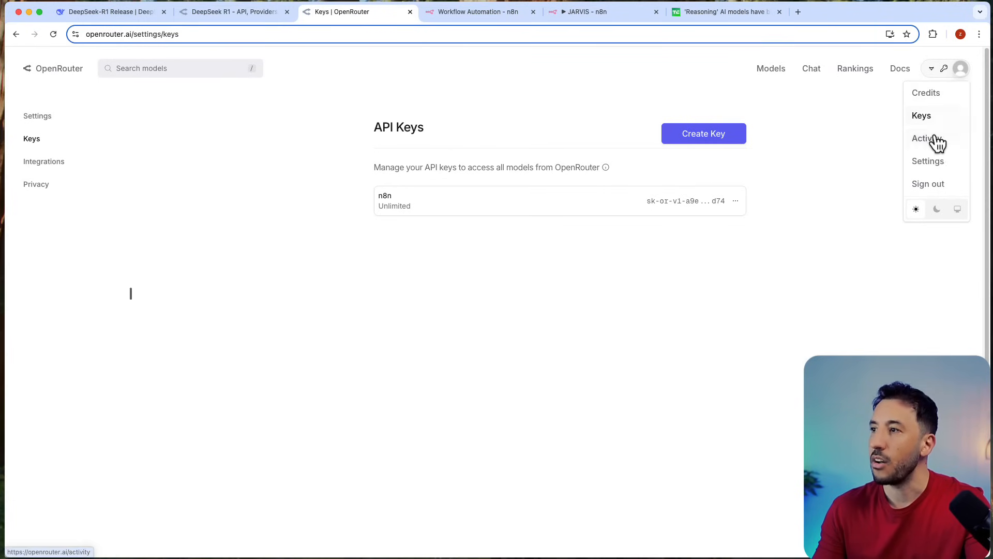
left_click(929, 138)
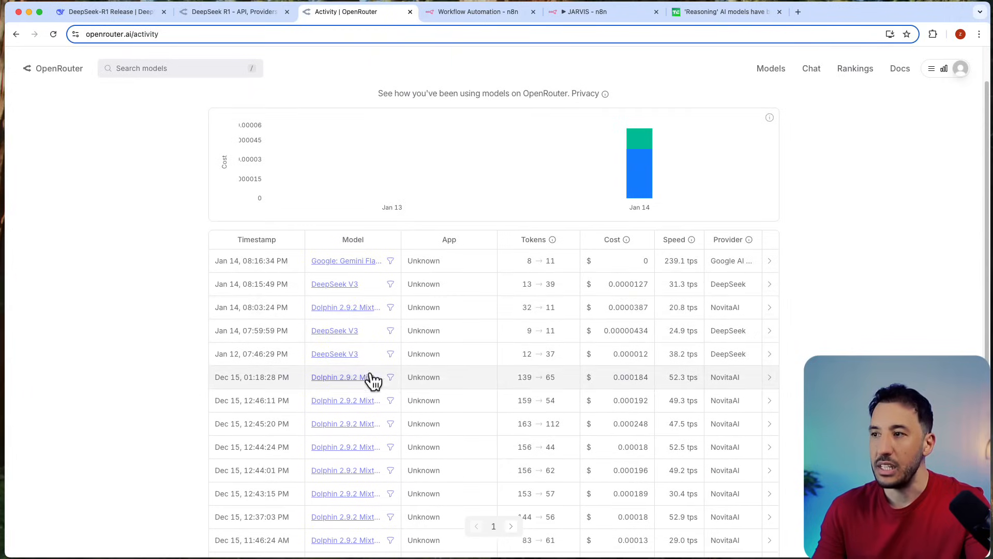
mouse_move(463, 278)
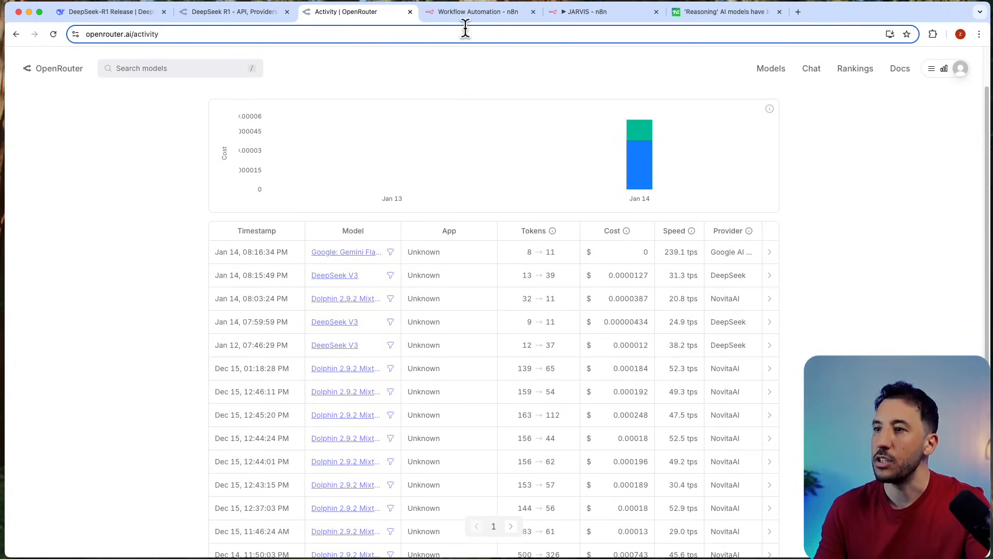
left_click(477, 12)
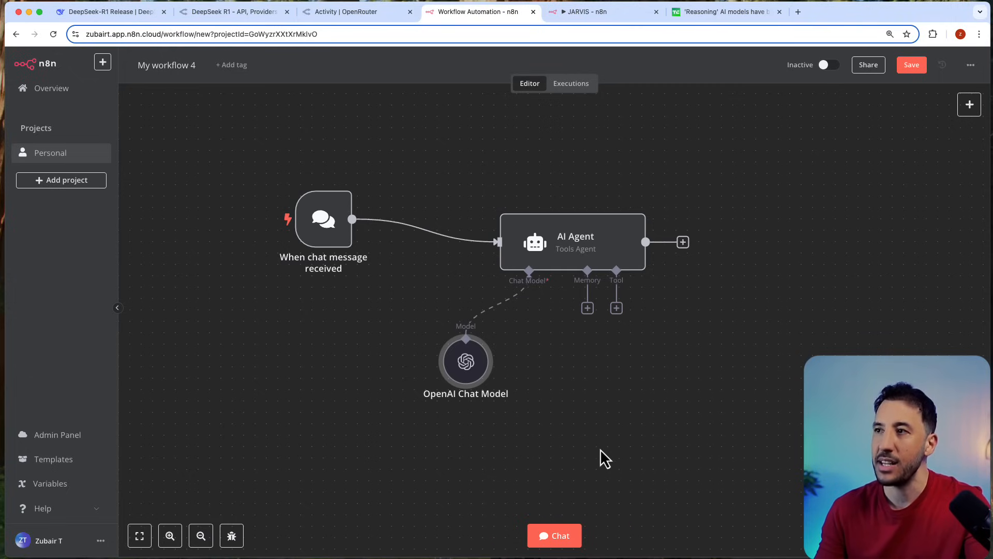
left_click(588, 12)
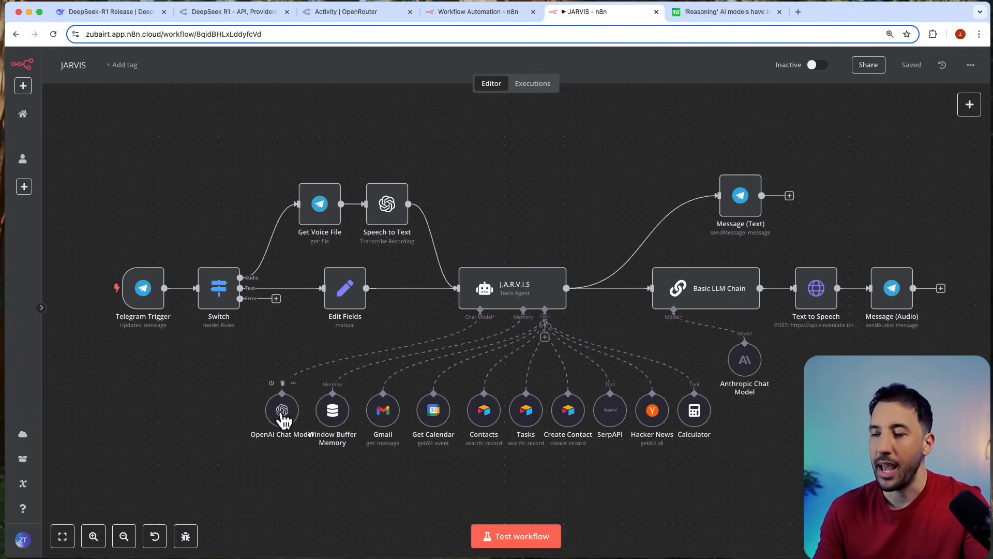
mouse_move(468, 29)
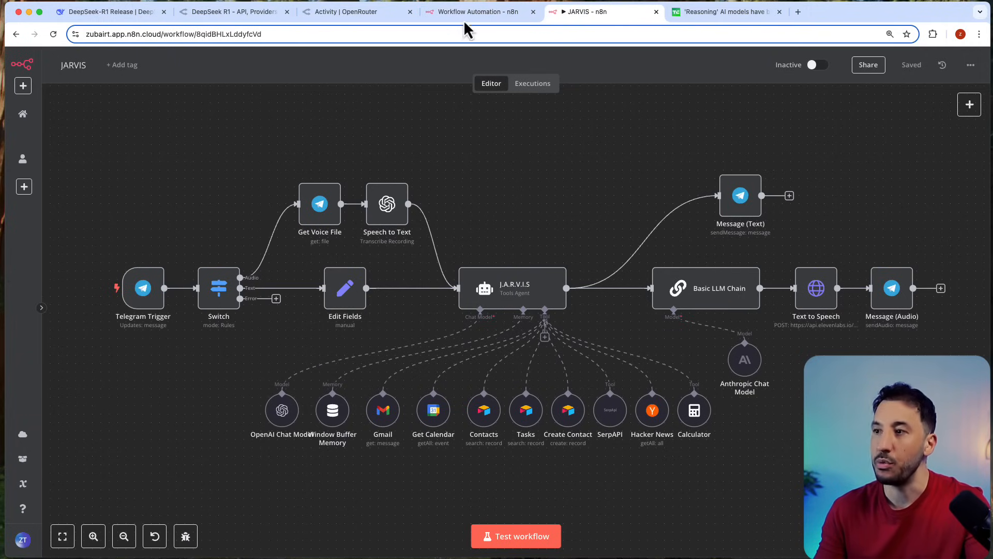
left_click(472, 11)
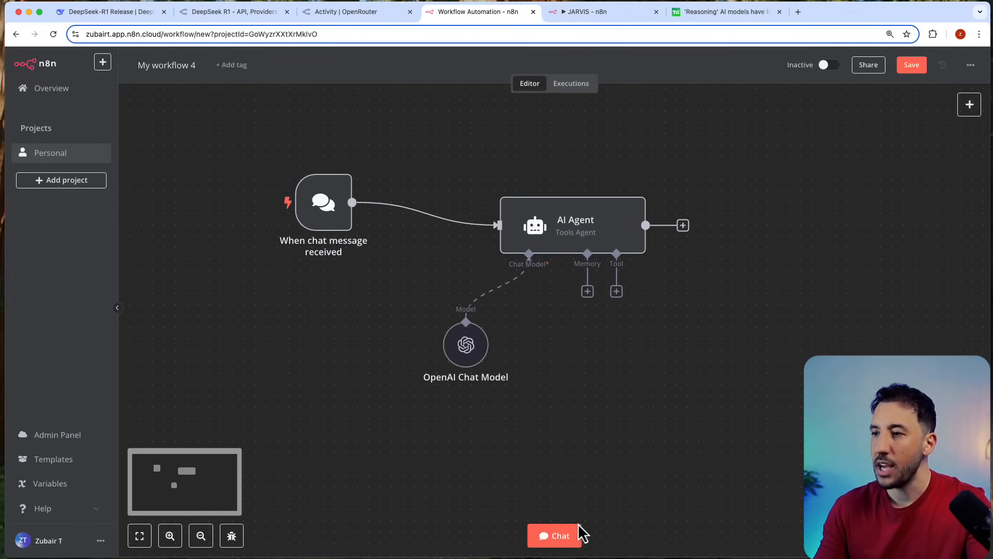
Ask the chat "What is the meaning of life", get the agent's reply, then check OpenRouter activity.
left_click(552, 535)
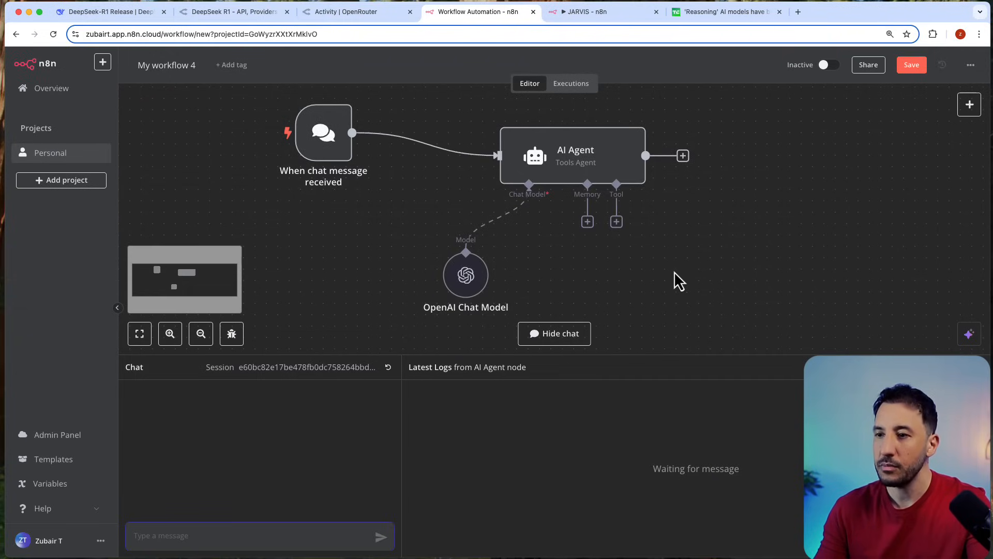
left_click(259, 535)
type("What is the meaning of li")
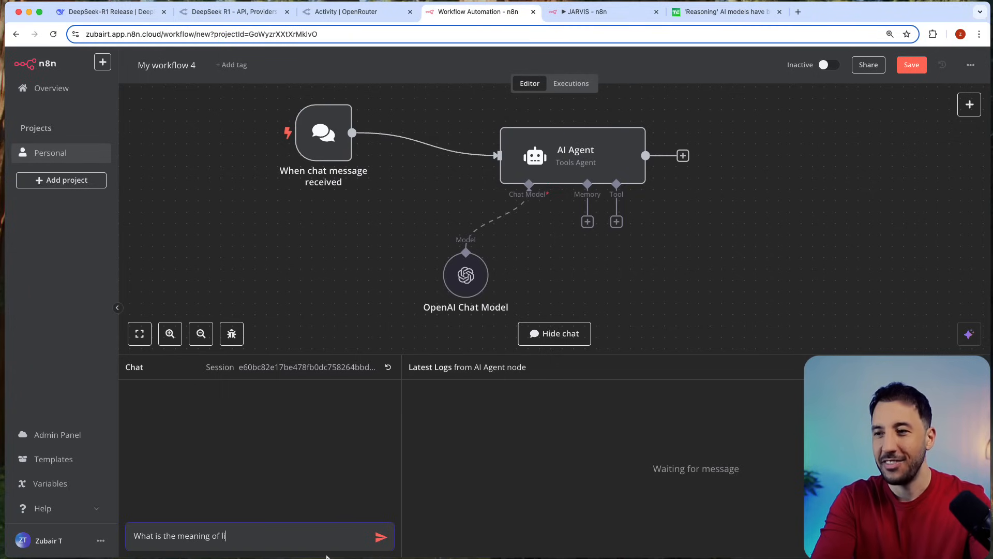
left_click(380, 535)
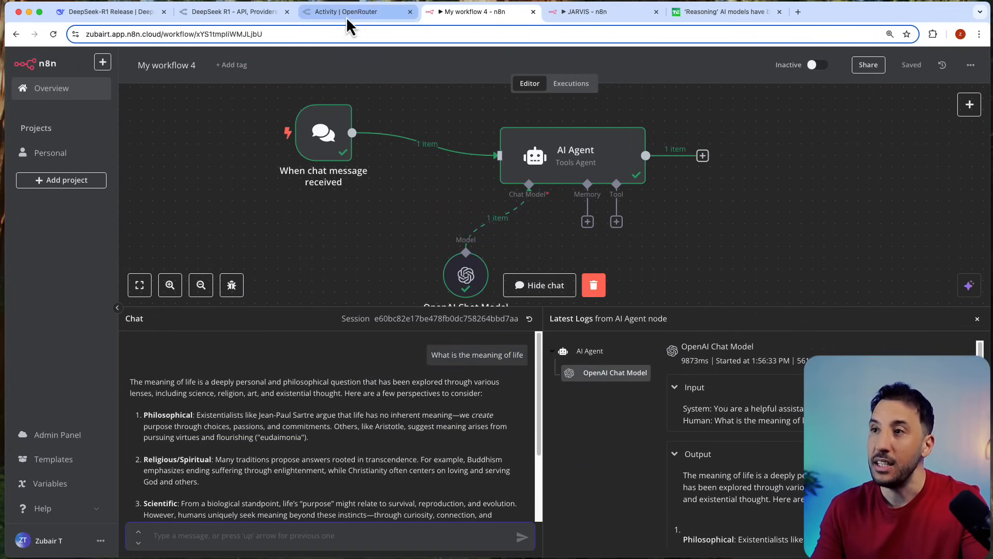
left_click(357, 11)
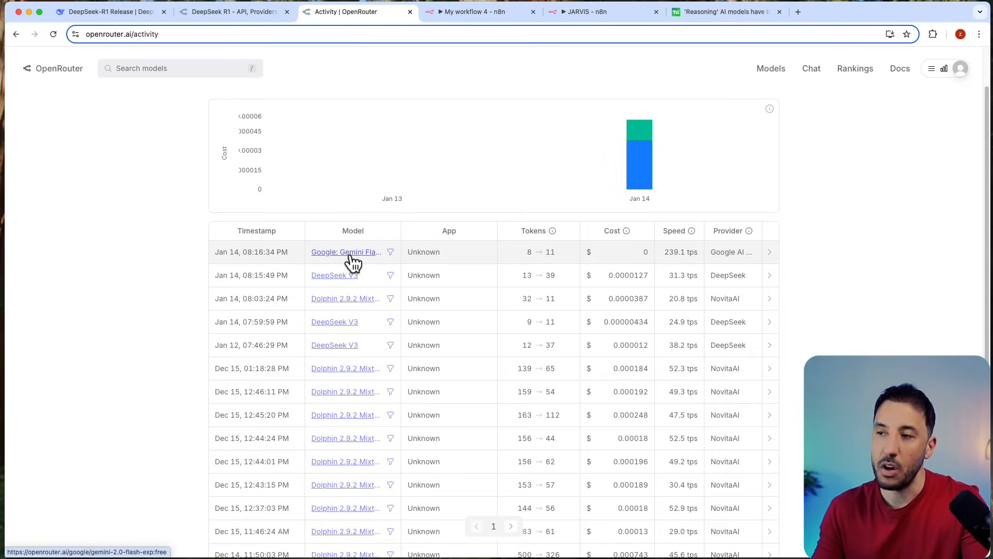
mouse_move(298, 201)
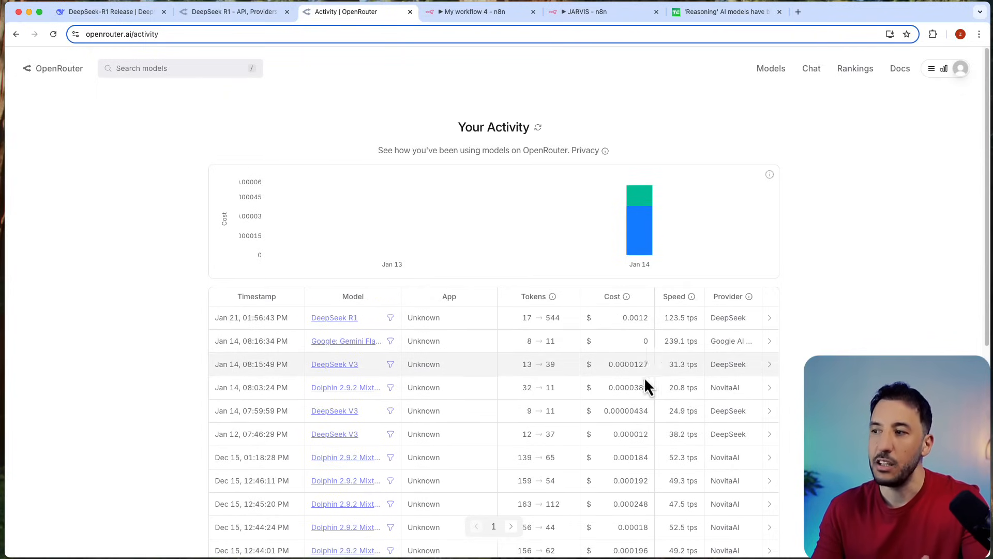
mouse_move(89, 265)
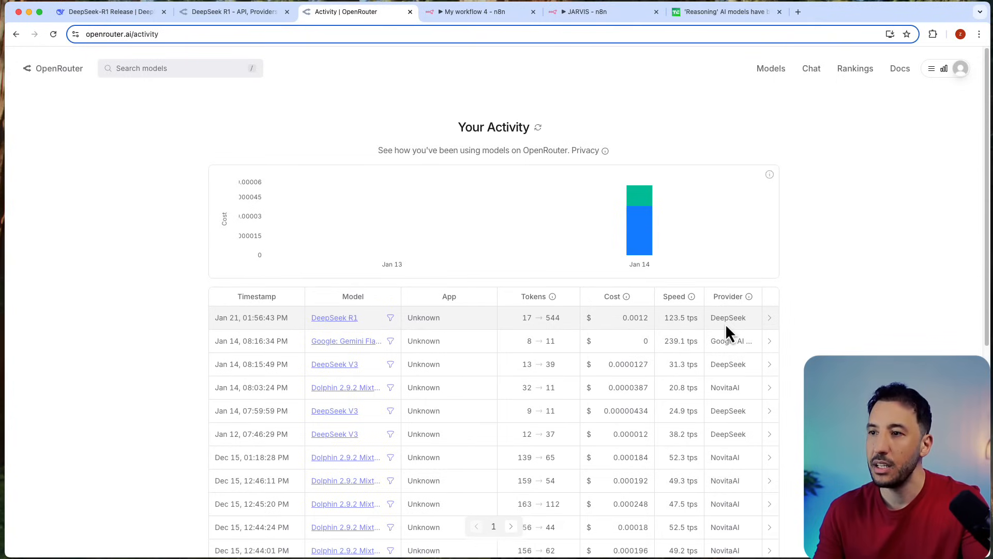
mouse_move(518, 25)
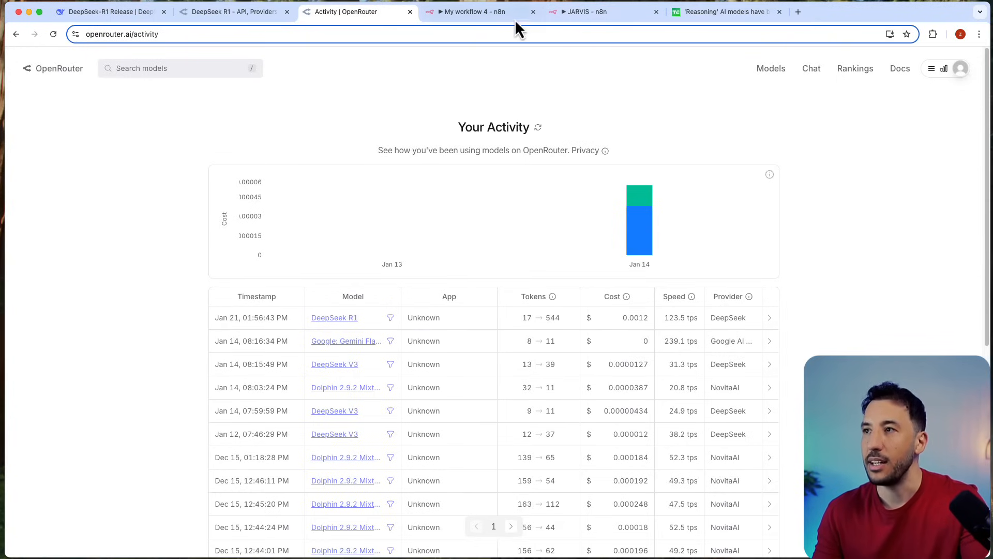
Return to My workflow 4 showing the agent's meaning-of-life answer and execution logs.
left_click(475, 11)
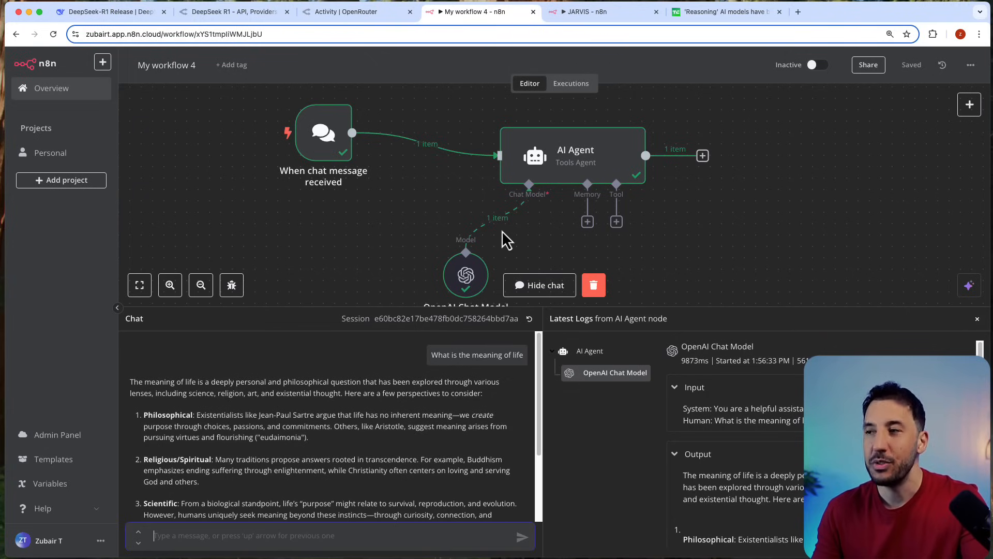
mouse_move(545, 194)
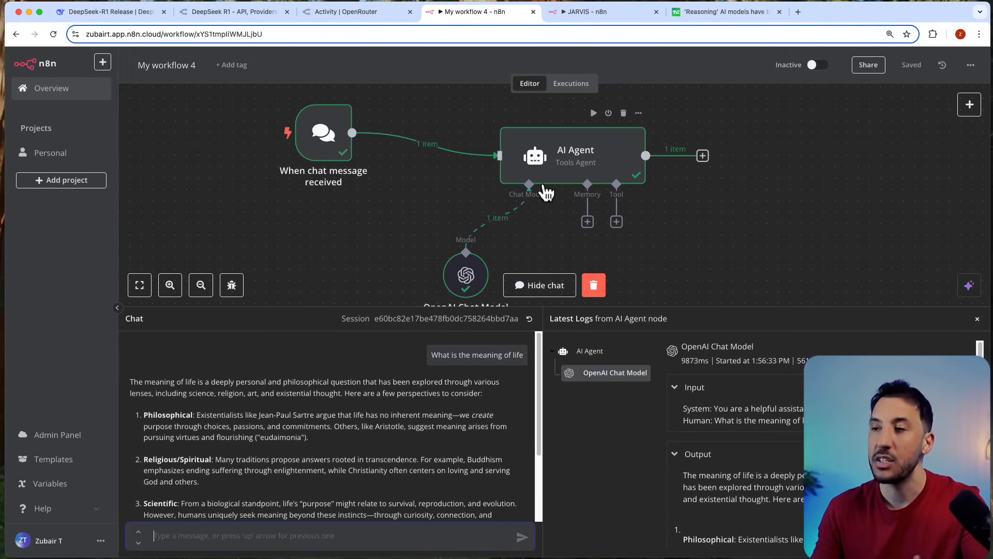
mouse_move(386, 221)
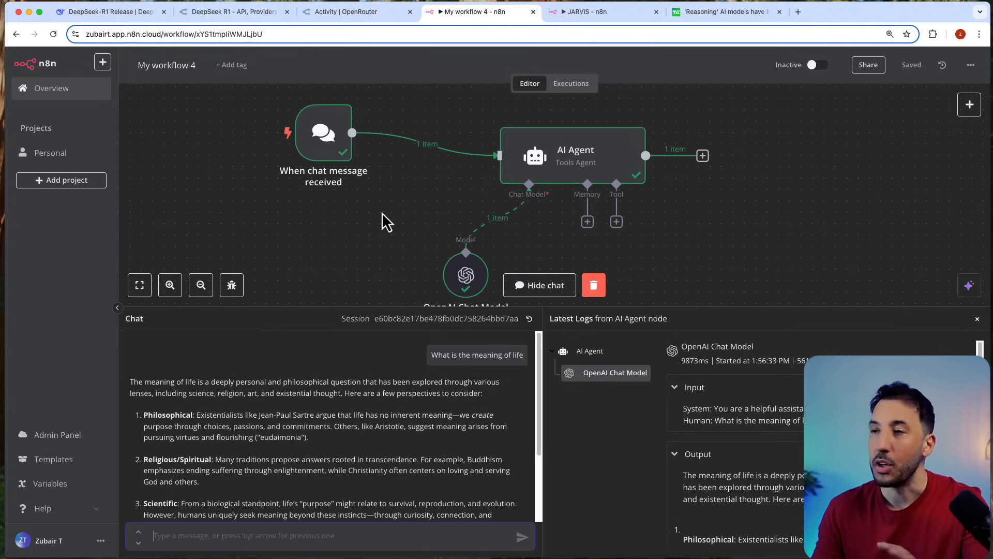